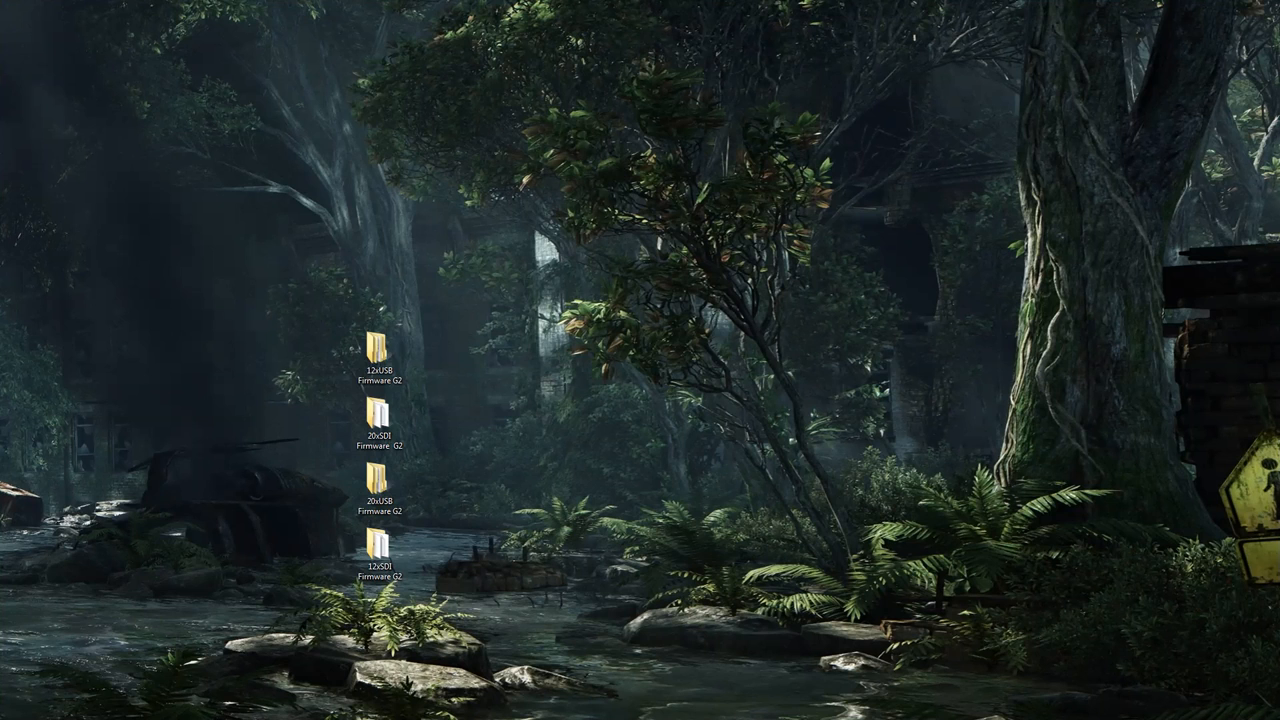
Open the 20x SDI Firmware G2 desktop folder and select upgrade.exe.
click(380, 420)
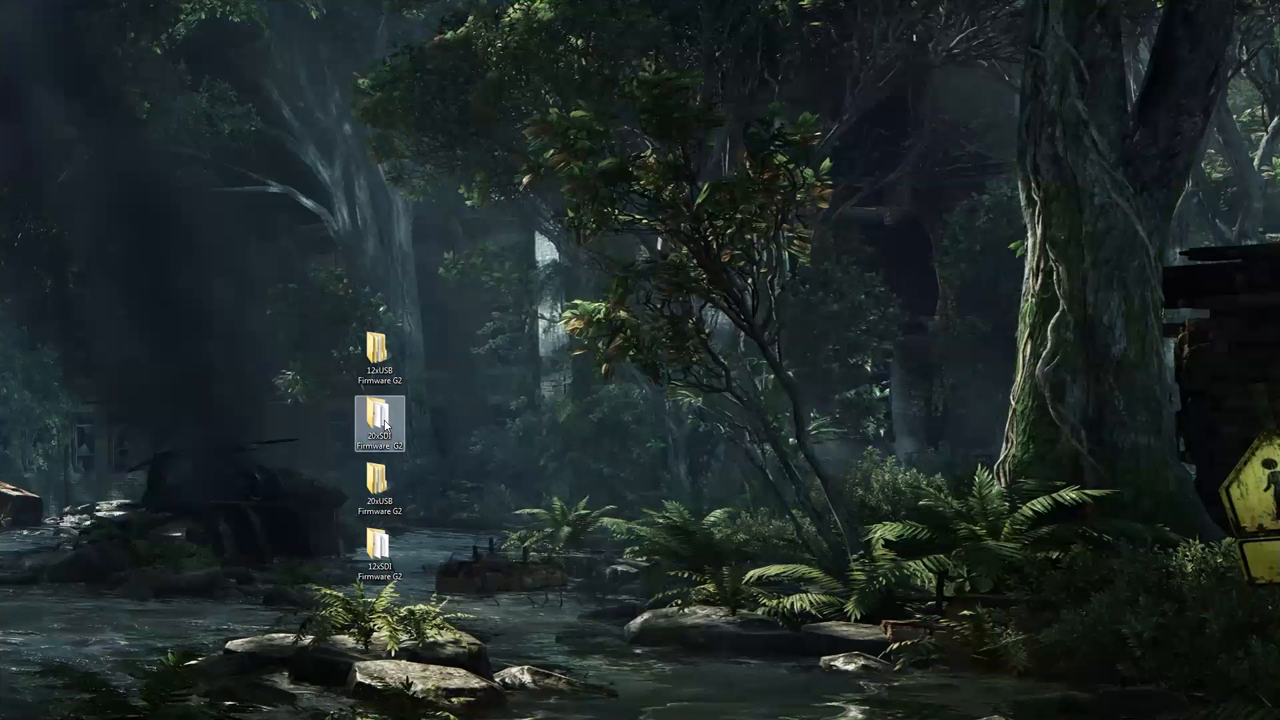
double_click(380, 424)
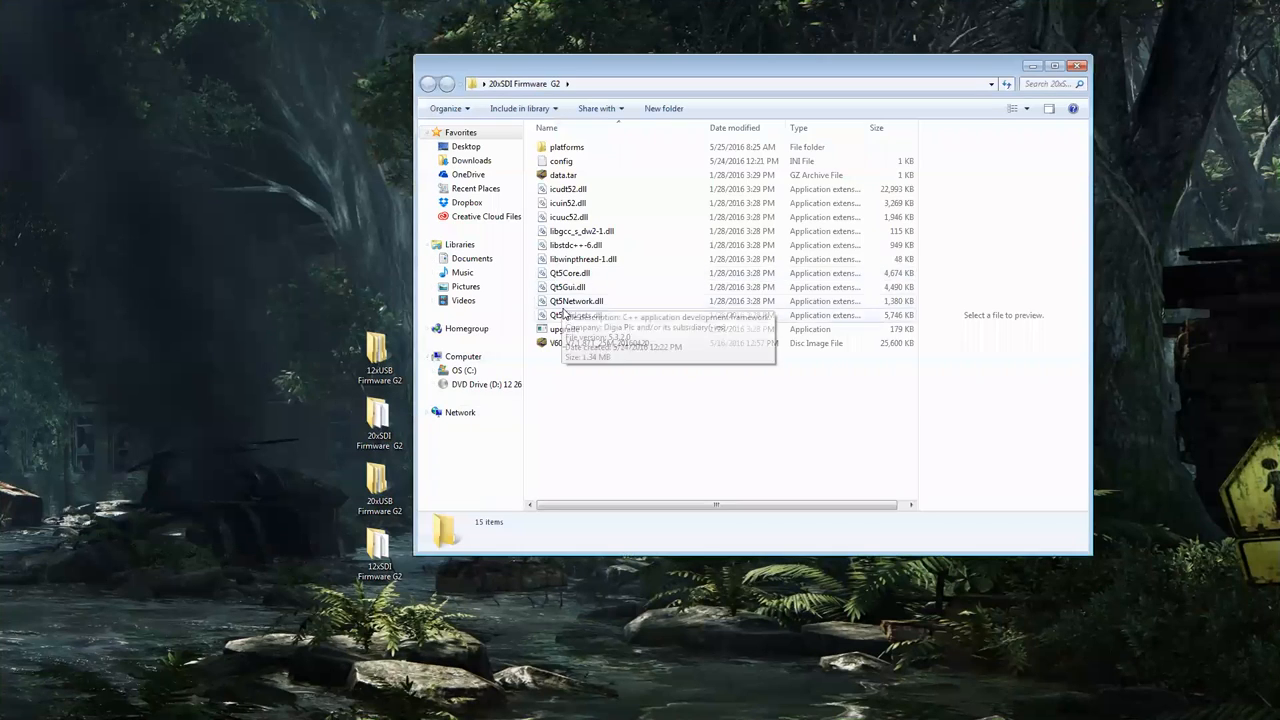
click(570, 328)
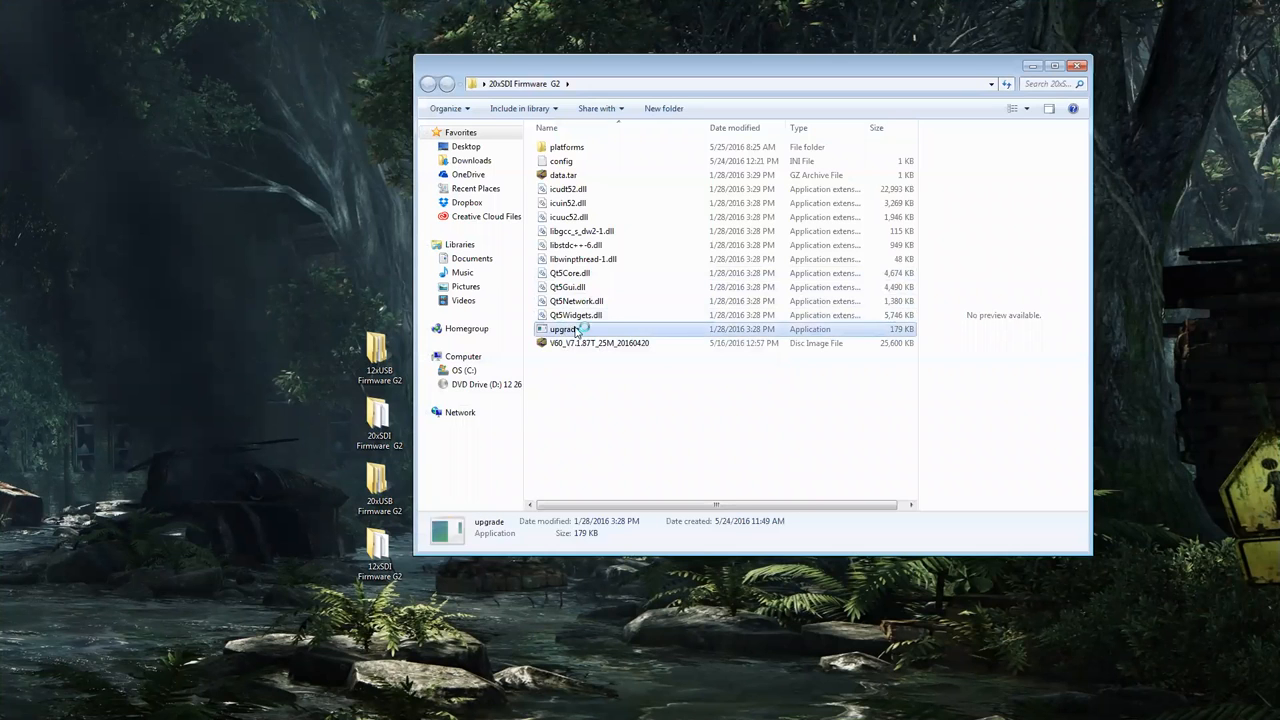
Launch upgrade.exe, search the network for cameras and select the 192.168.111.87 device.
double_click(564, 328)
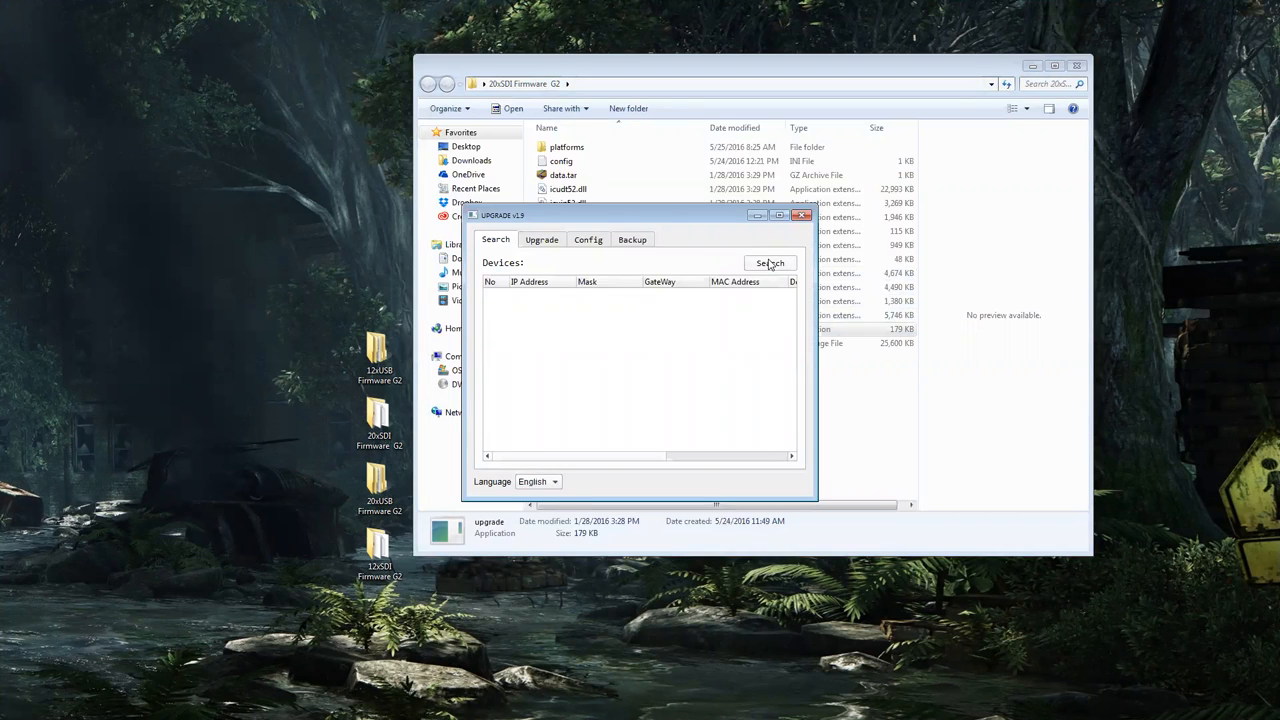
click(770, 264)
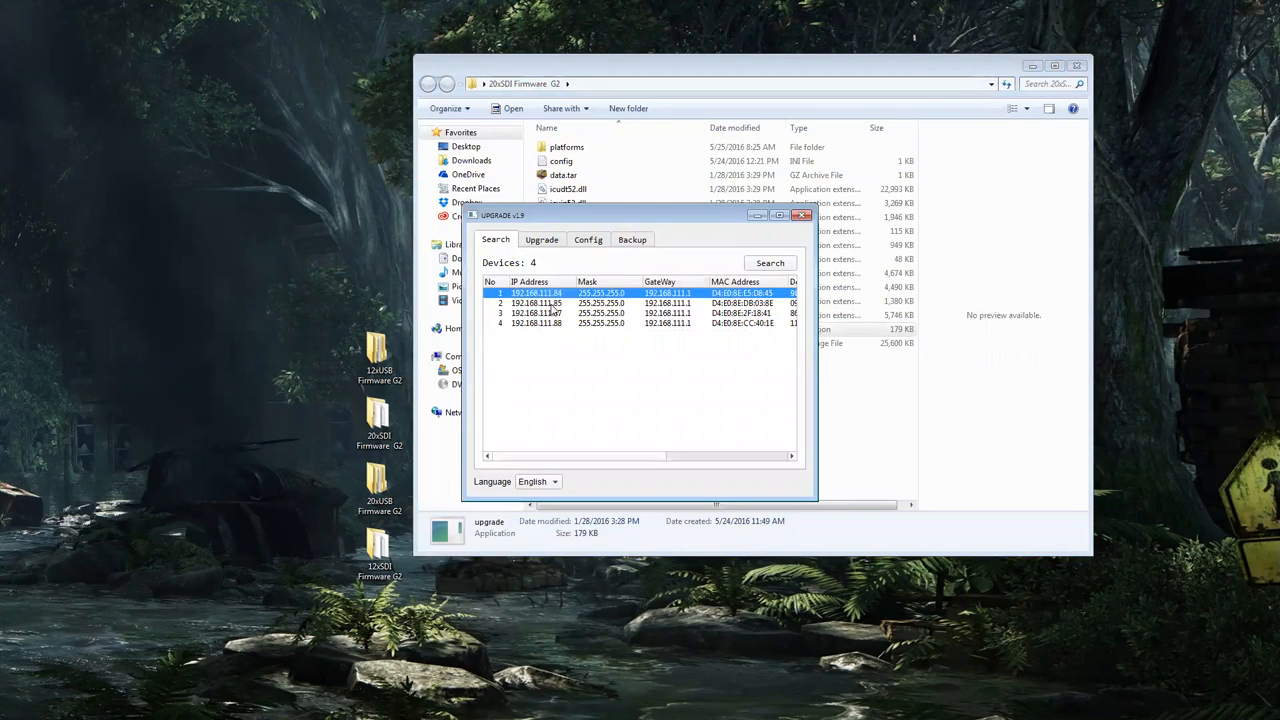
click(536, 312)
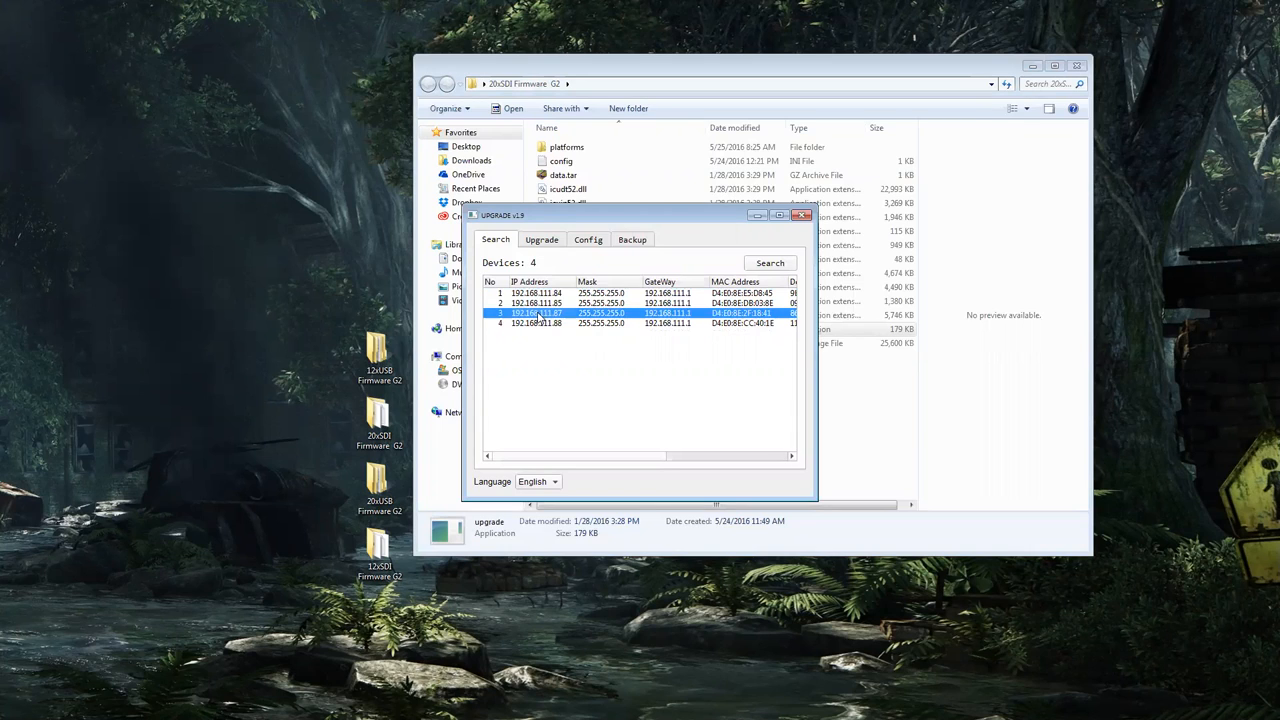
Back up the 192.168.111.87 camera's settings via its right-click backup action and confirm success.
right_click(538, 312)
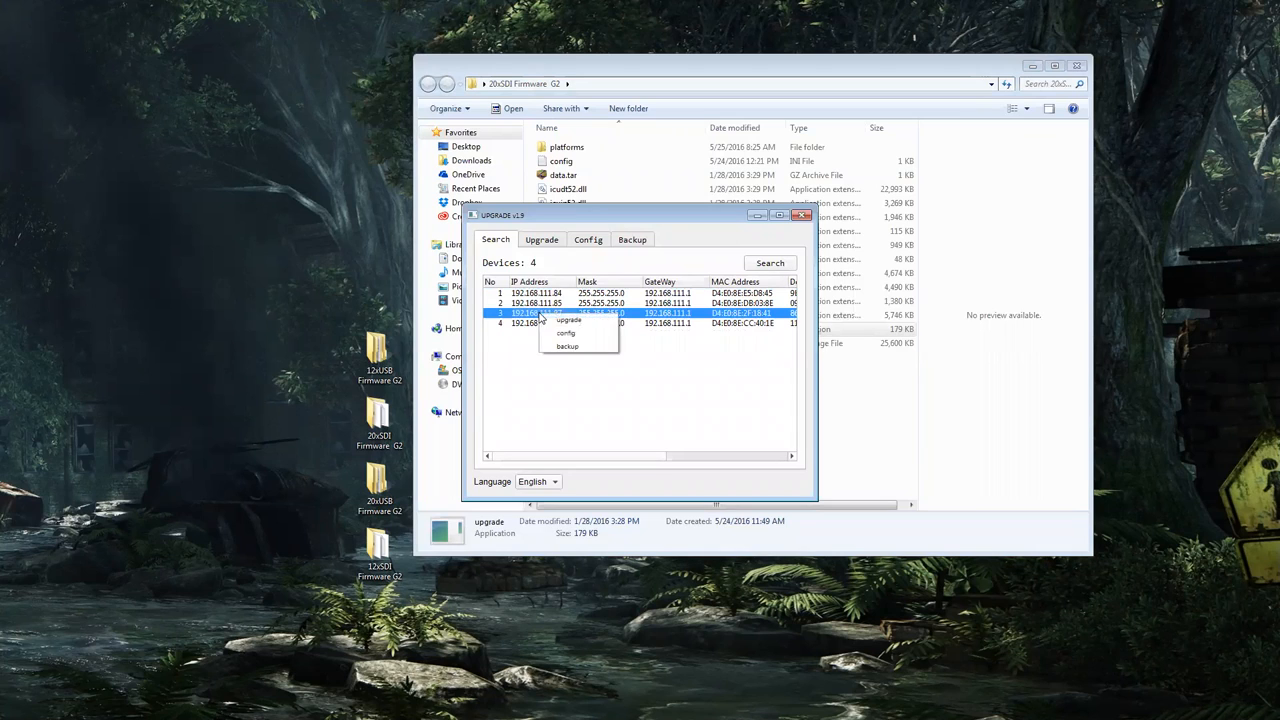
click(568, 346)
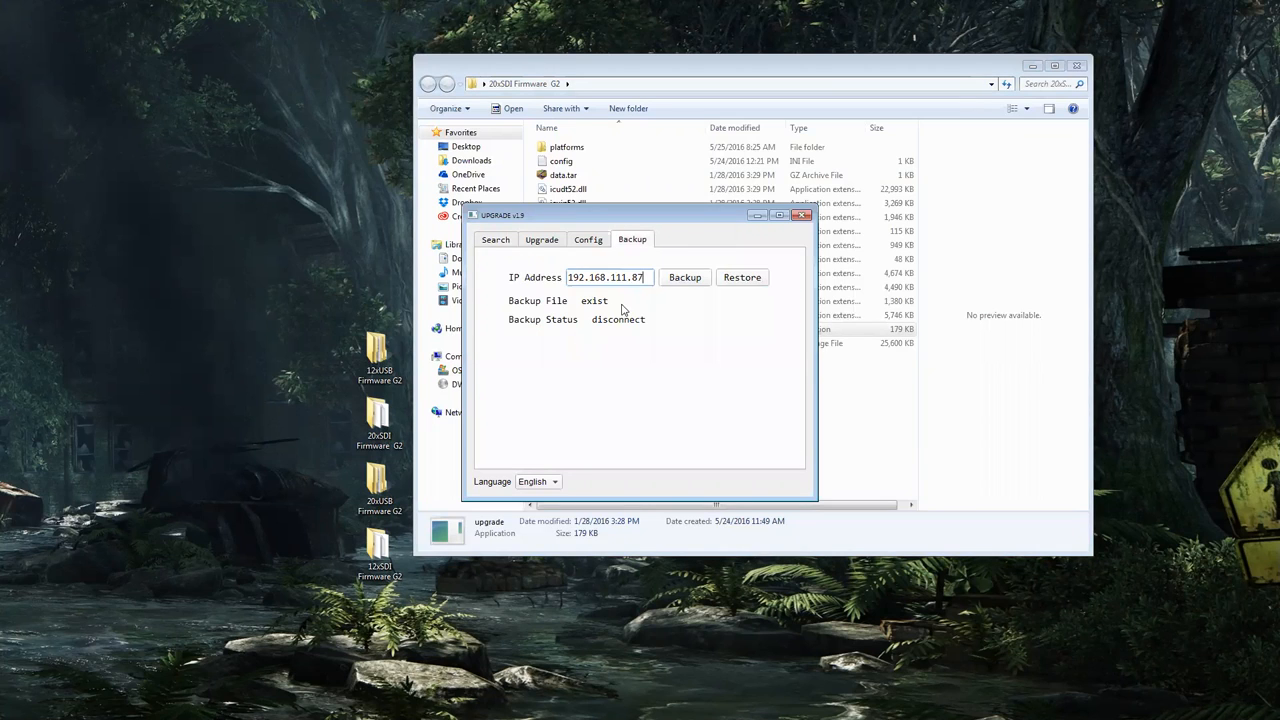
click(684, 276)
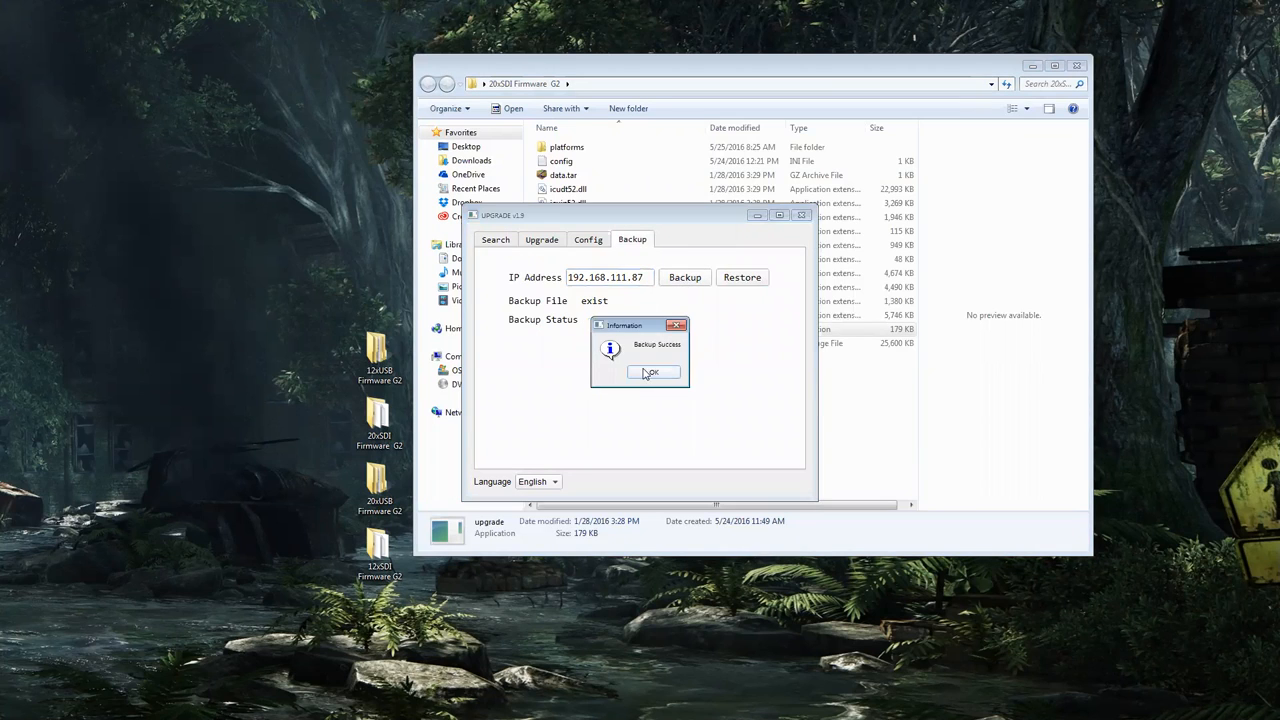
click(652, 372)
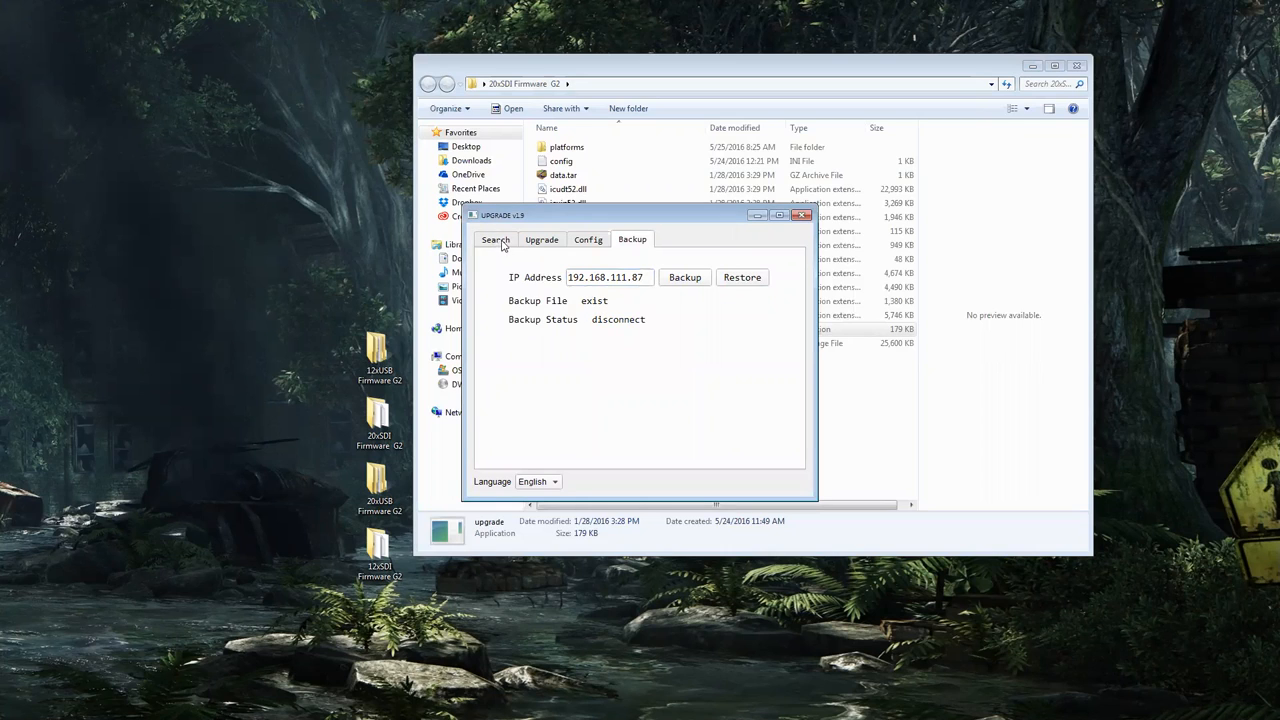
On the Upgrade page set Type to MTD and query the camera's current firmware versions.
click(542, 240)
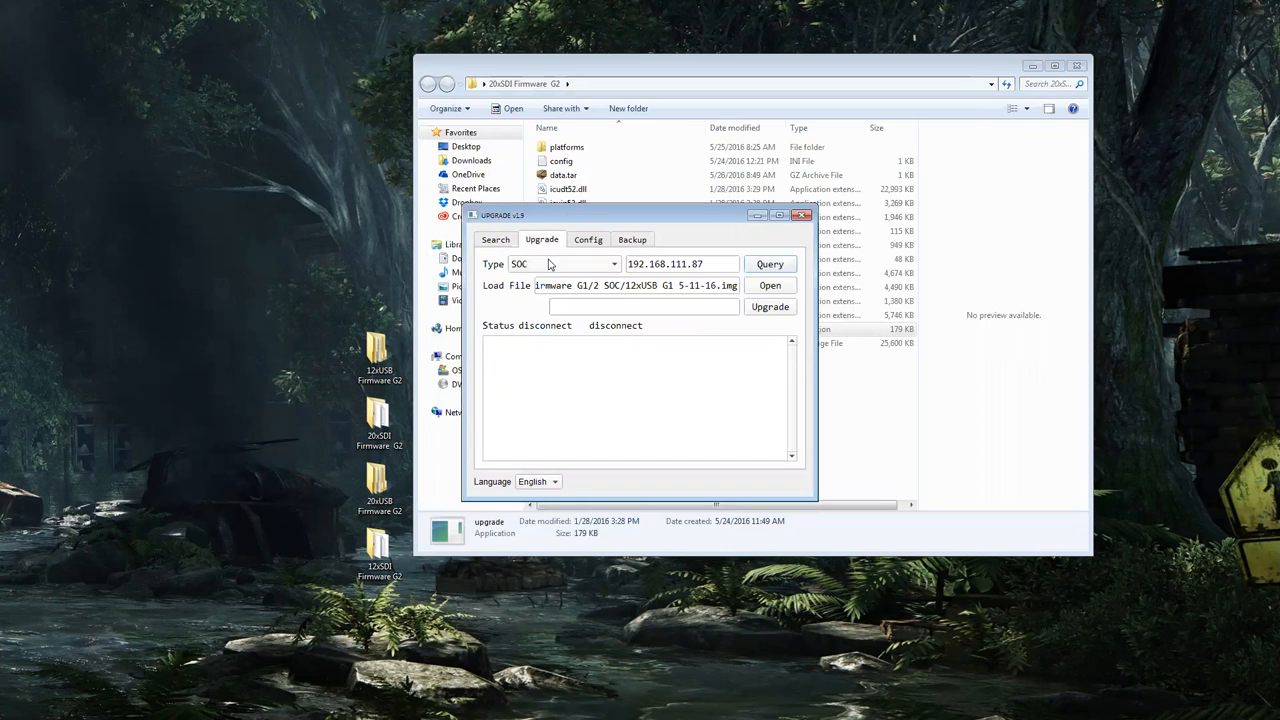
click(612, 264)
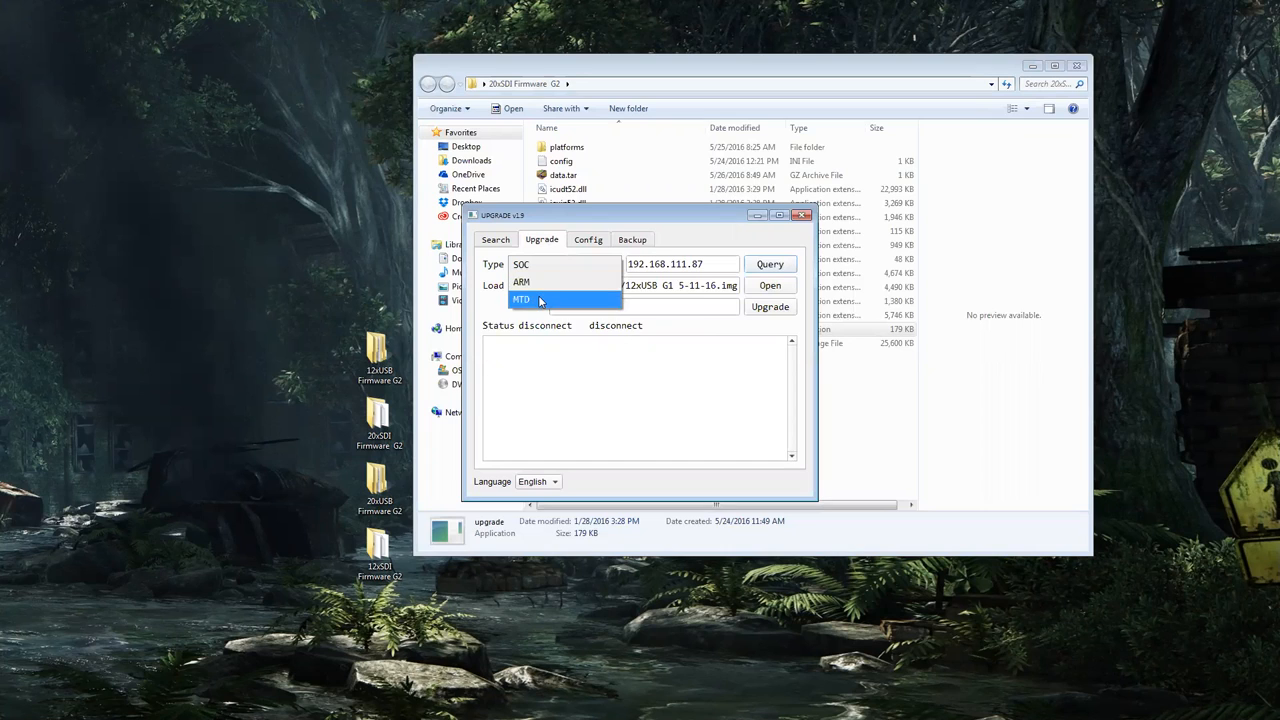
click(520, 300)
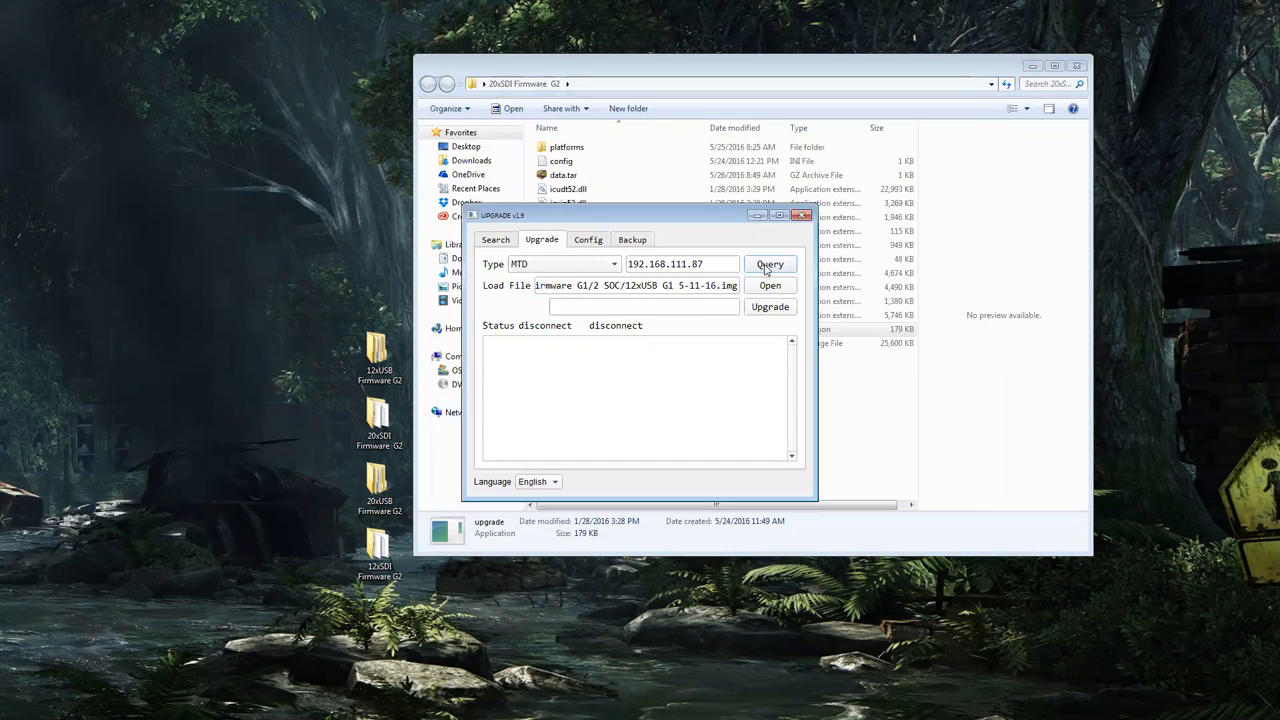
click(768, 264)
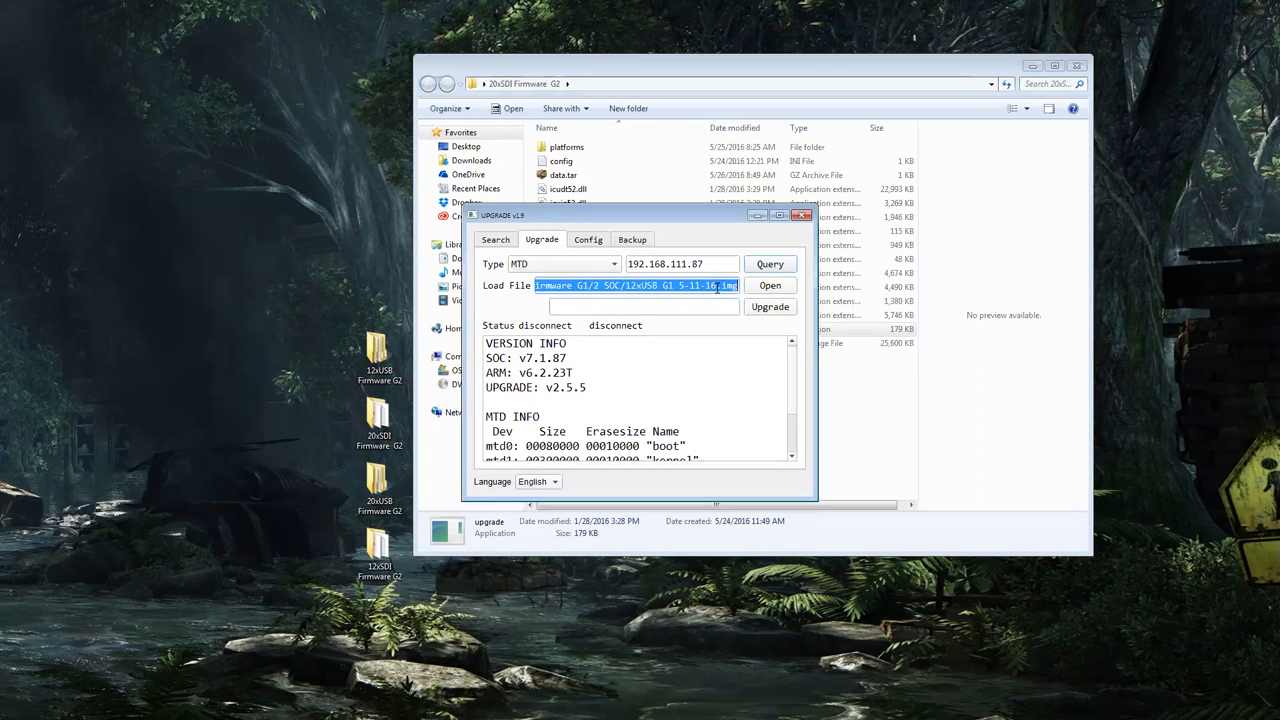
Load the V60_V7.1.87T_25M_20160420 firmware image as the file to flash.
click(770, 284)
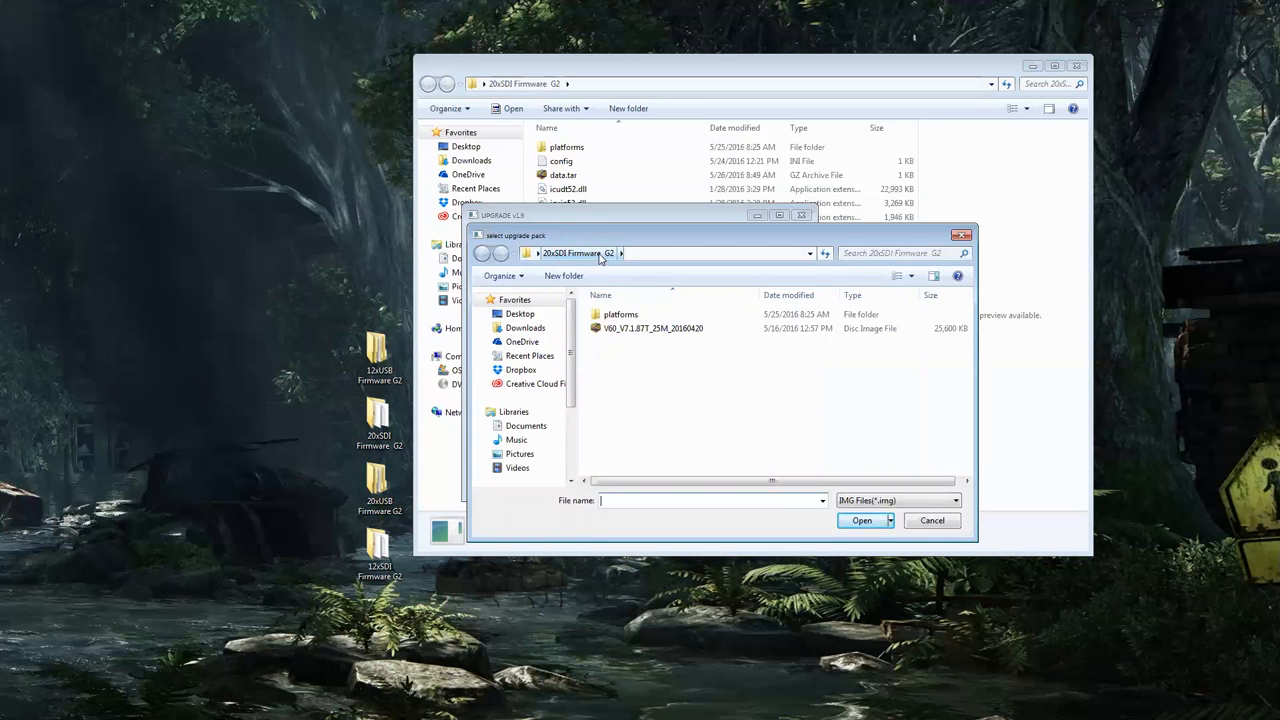
click(652, 328)
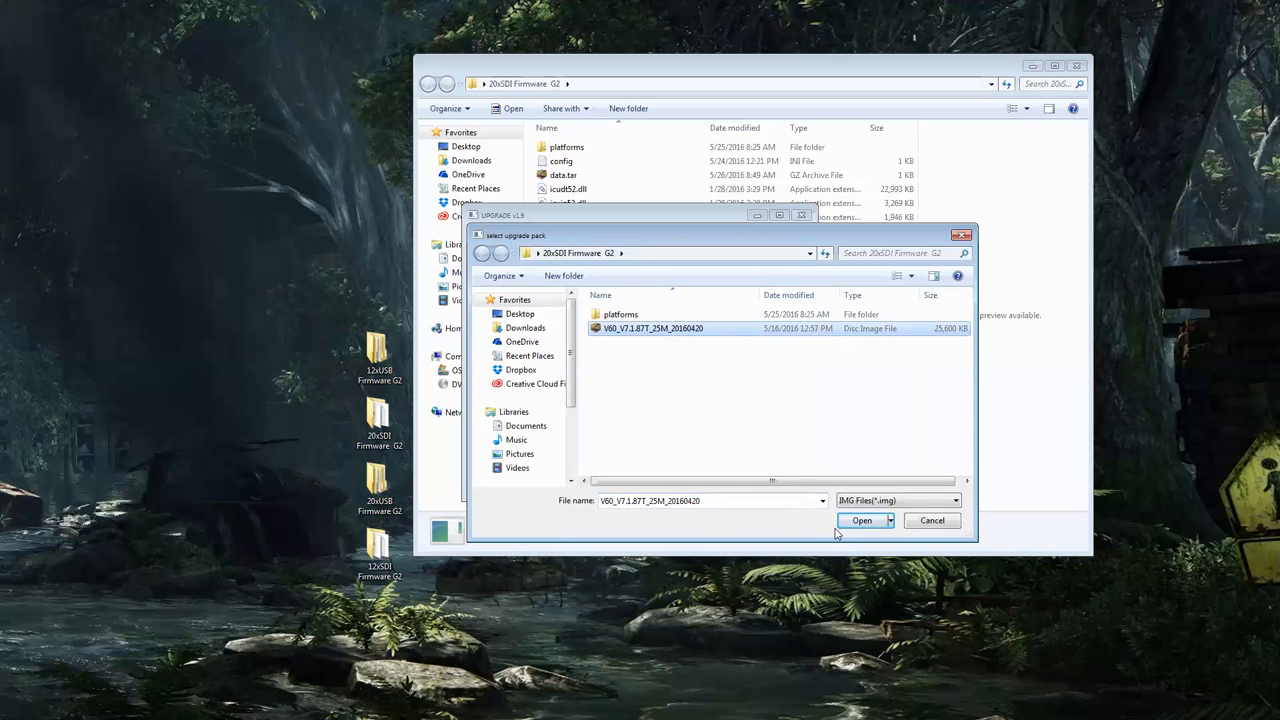
click(862, 520)
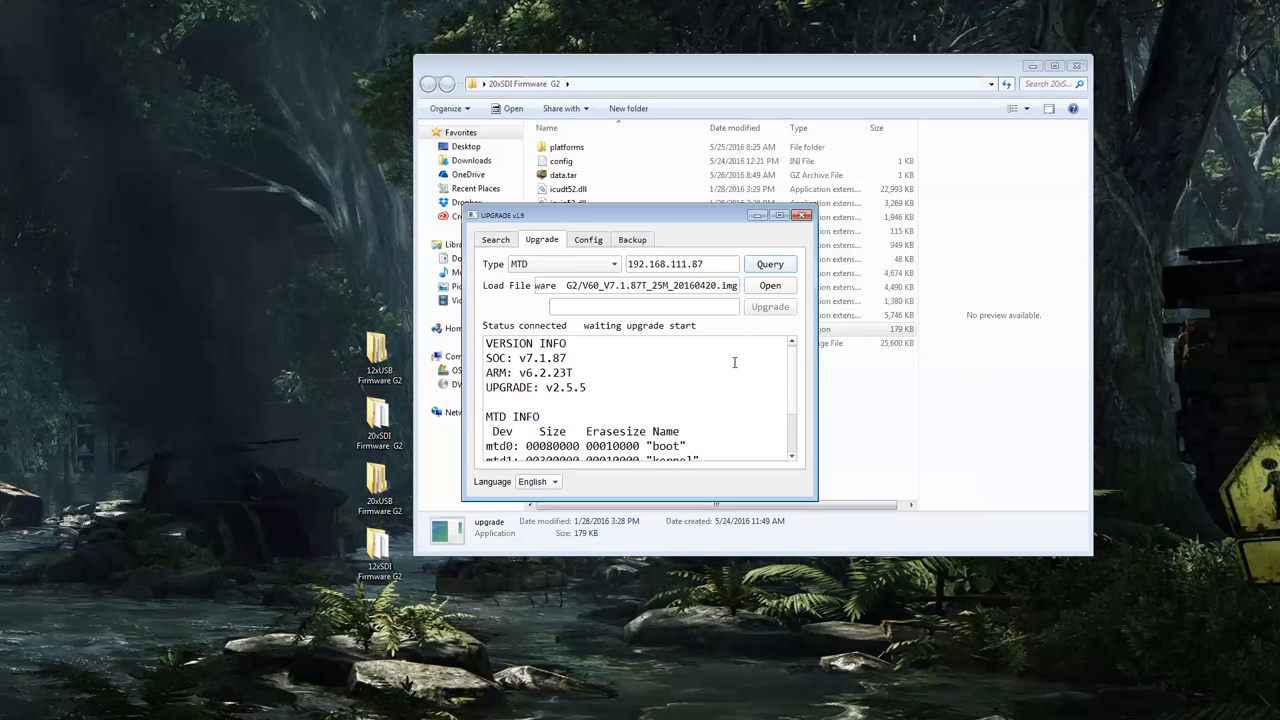
Start flashing the V60 firmware to the camera and wait for the upgrade to progress.
click(768, 306)
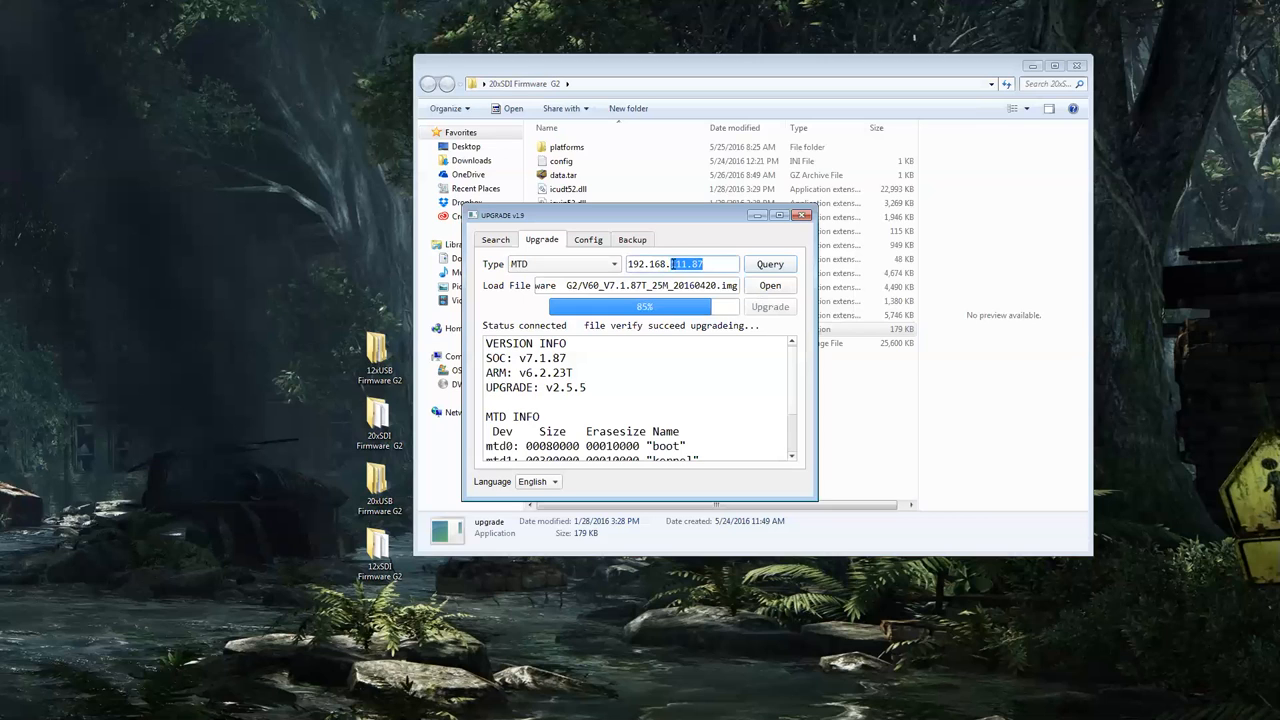
triple_click(680, 264)
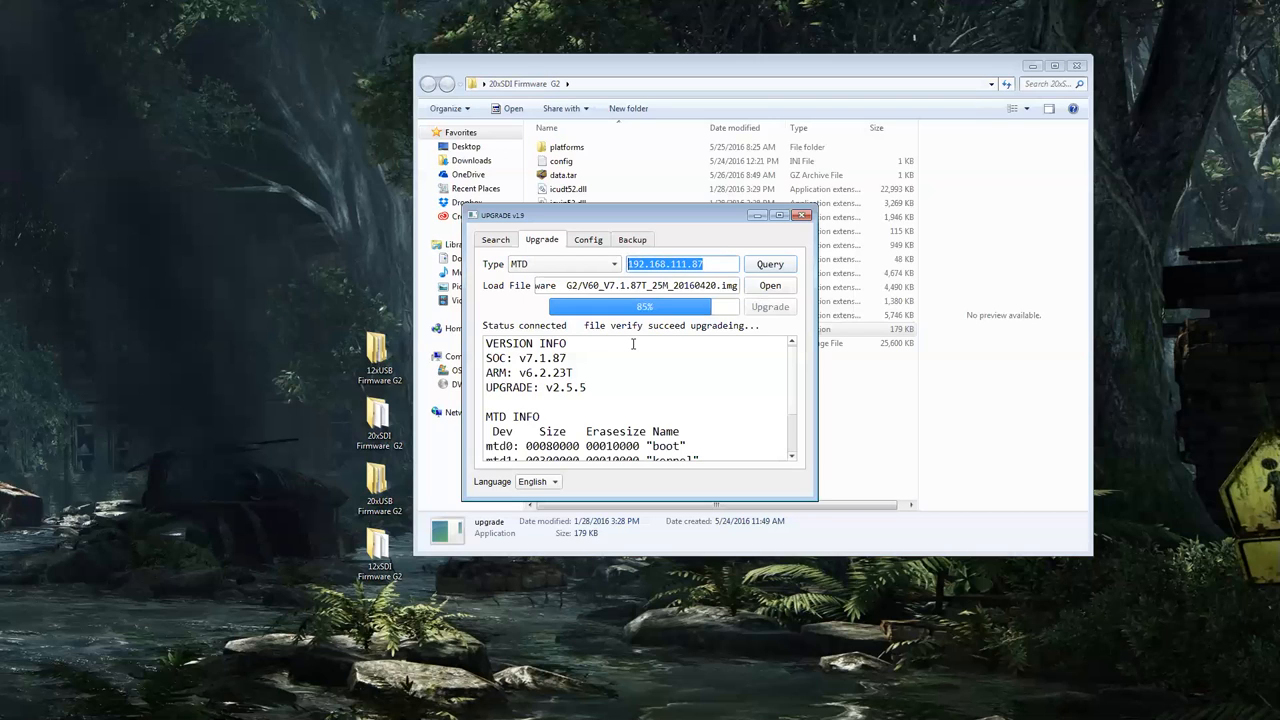
mouse_move(632, 344)
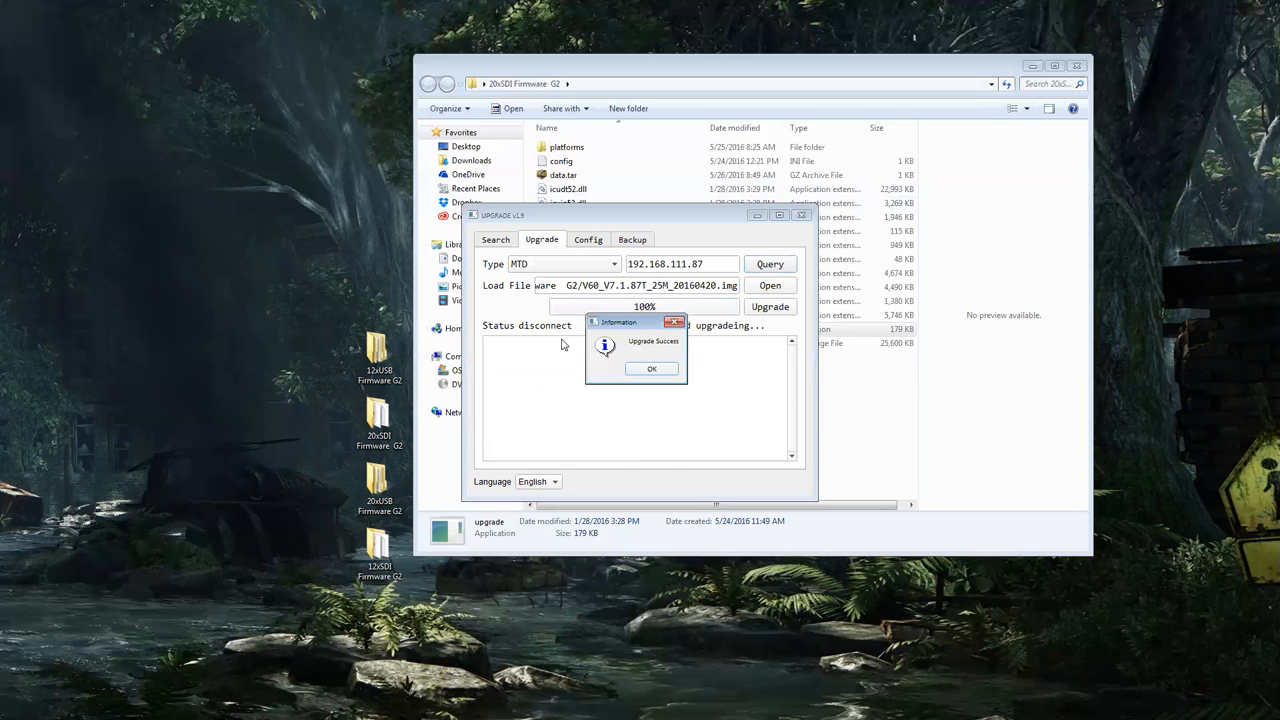
mouse_move(652, 368)
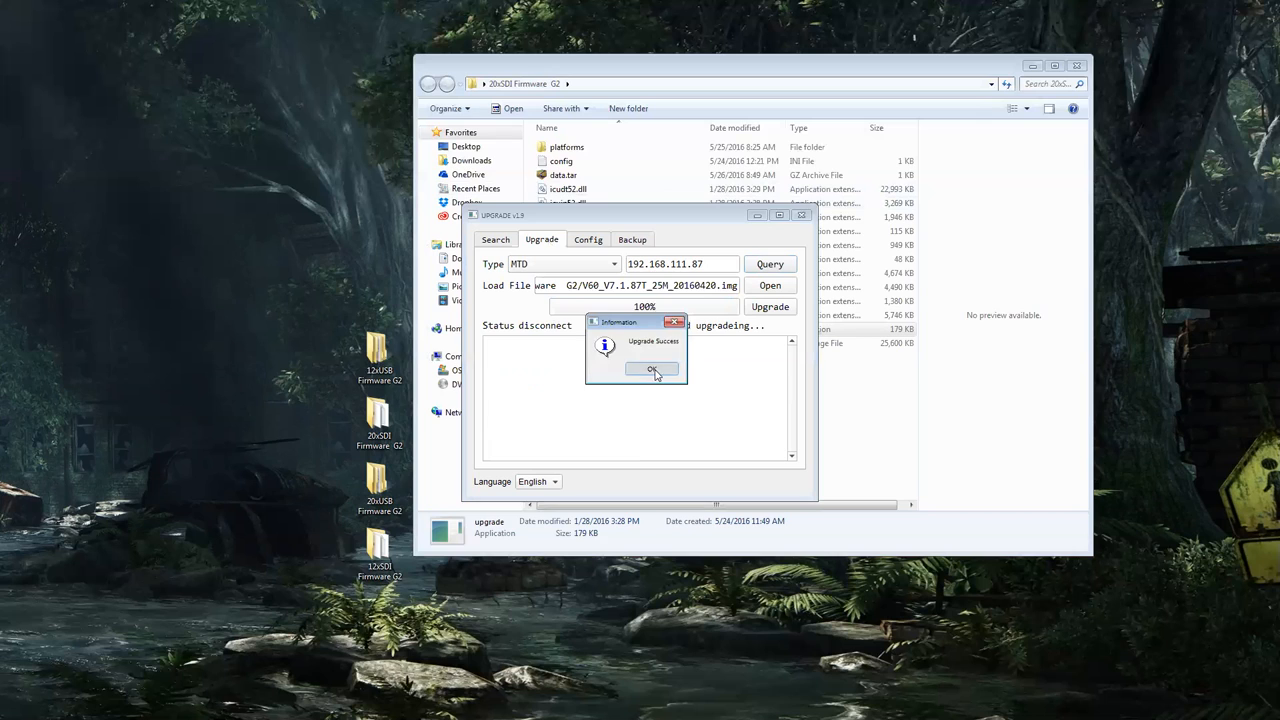
Acknowledge the Upgrade Success message and rescan the network, listing three cameras.
click(652, 368)
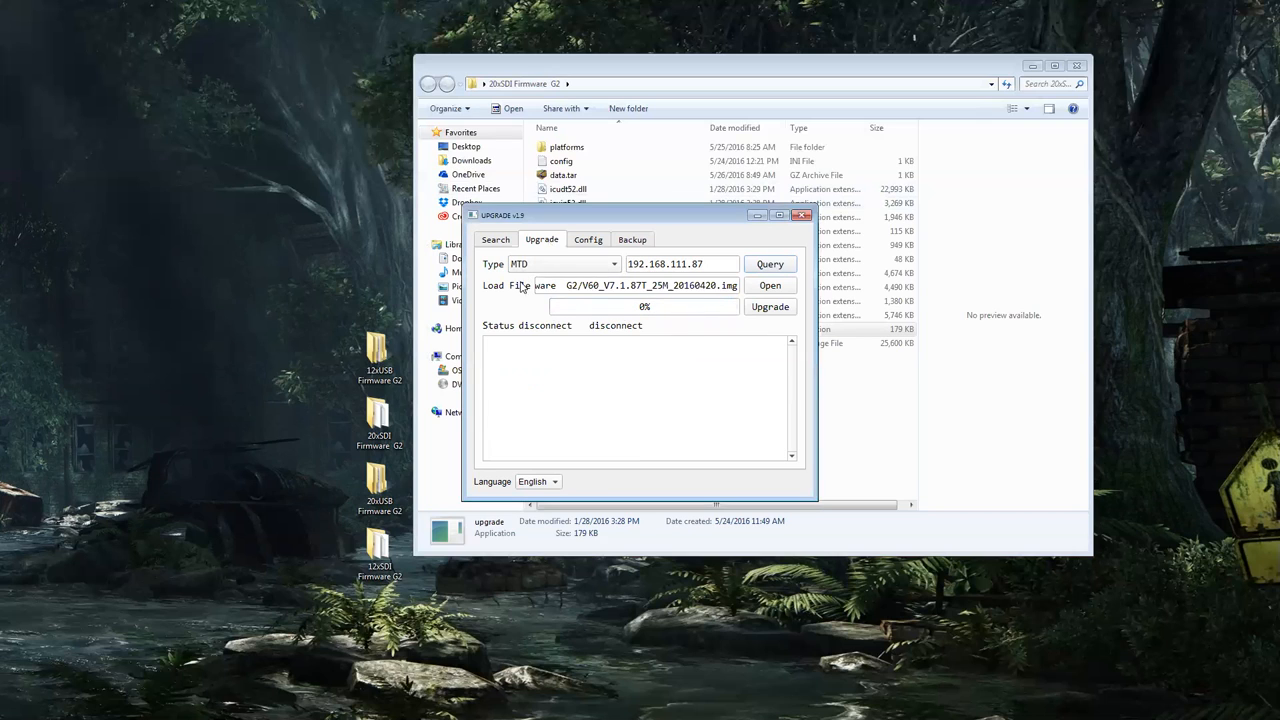
mouse_move(516, 274)
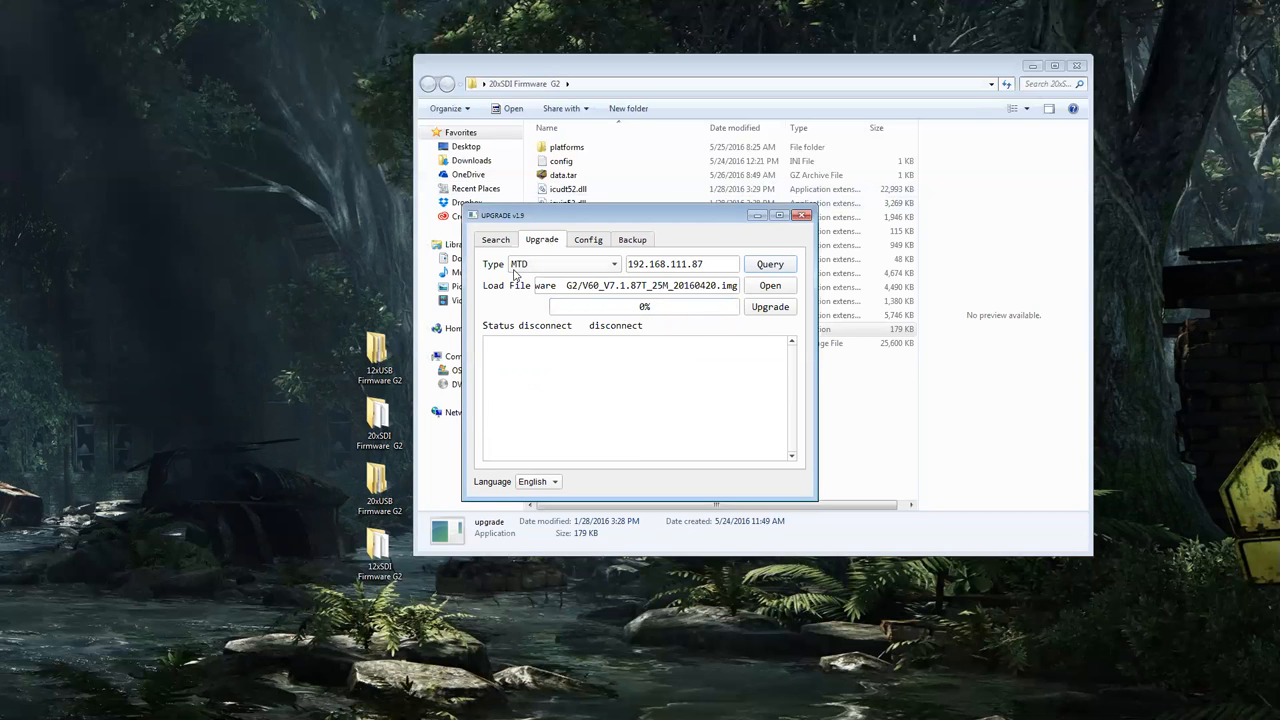
click(496, 240)
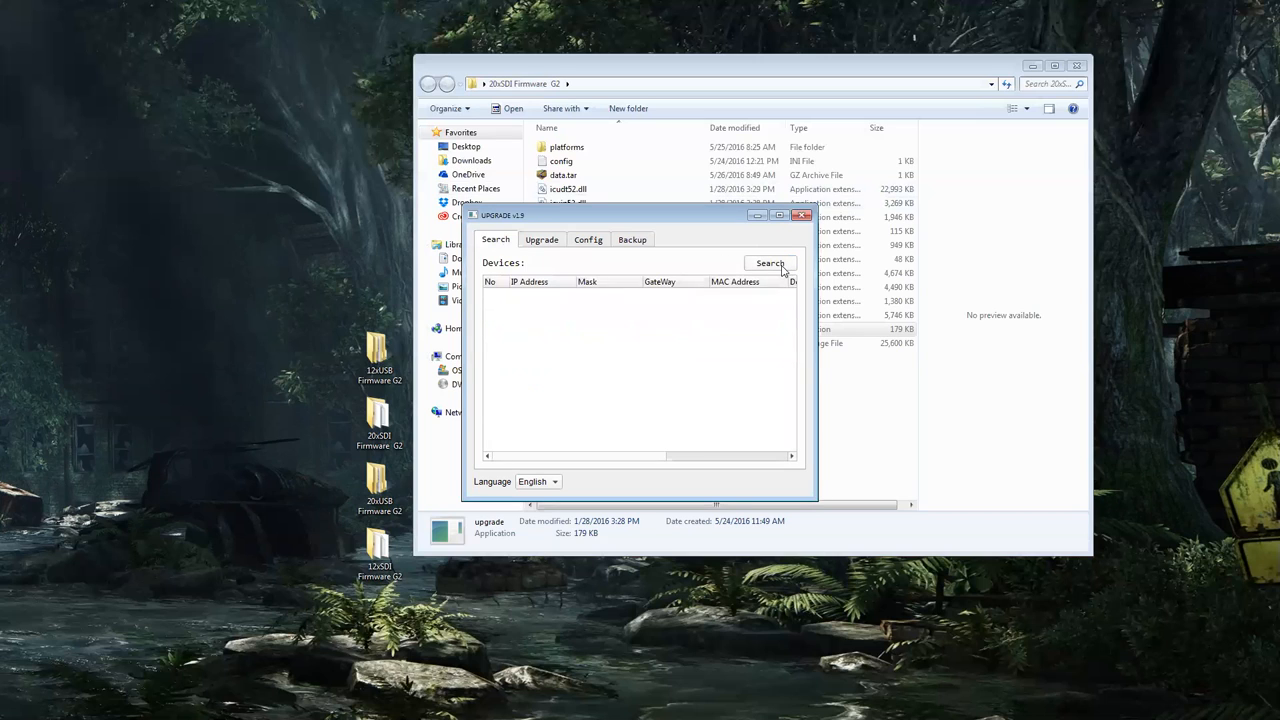
click(768, 262)
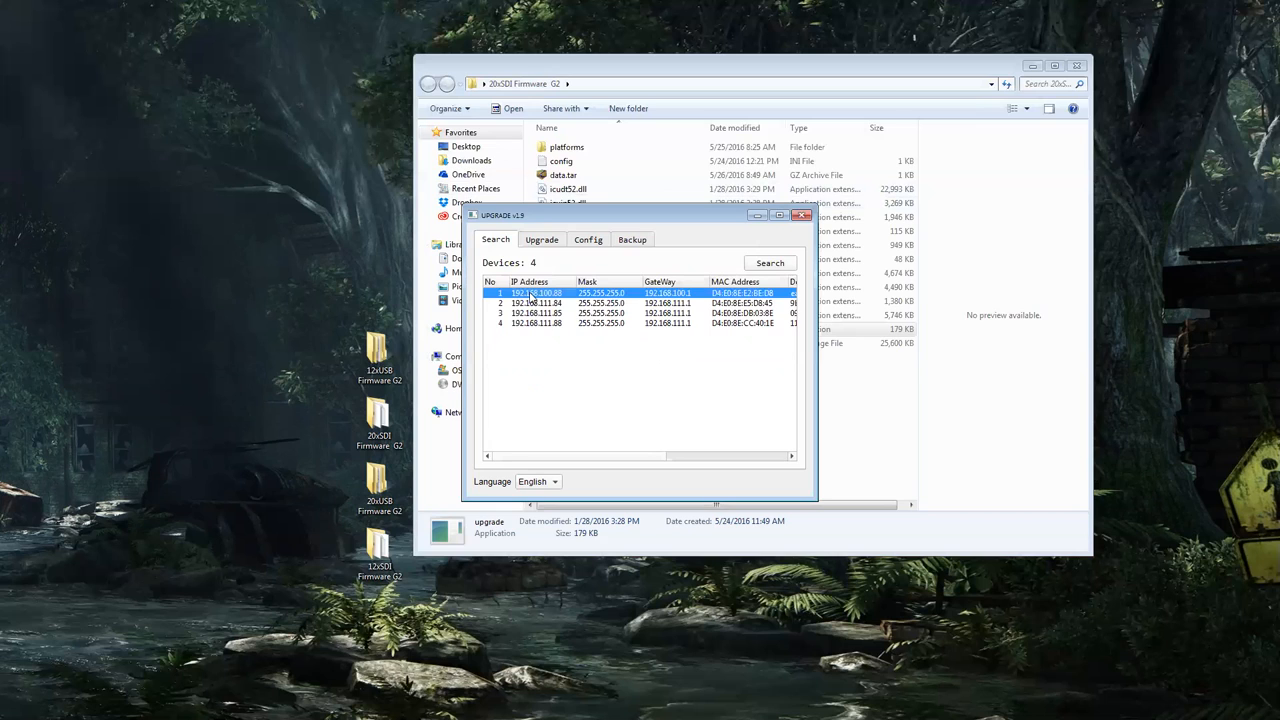
right_click(536, 292)
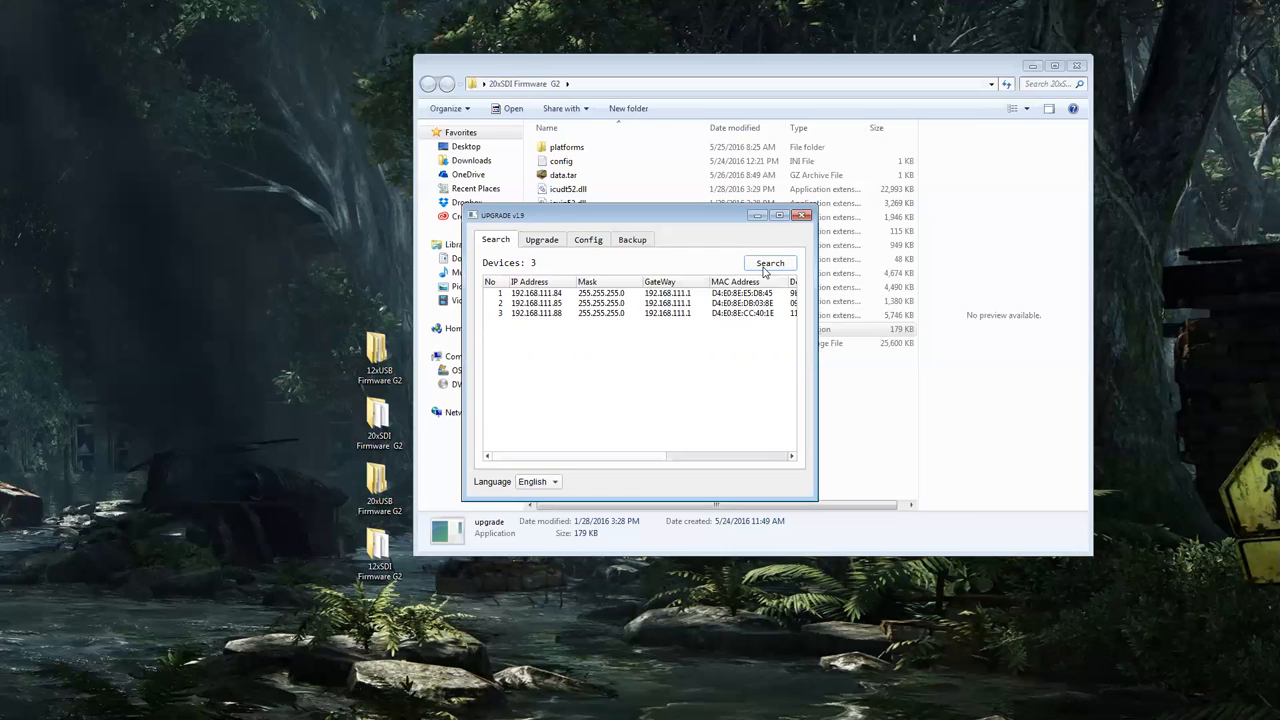
mouse_move(628, 234)
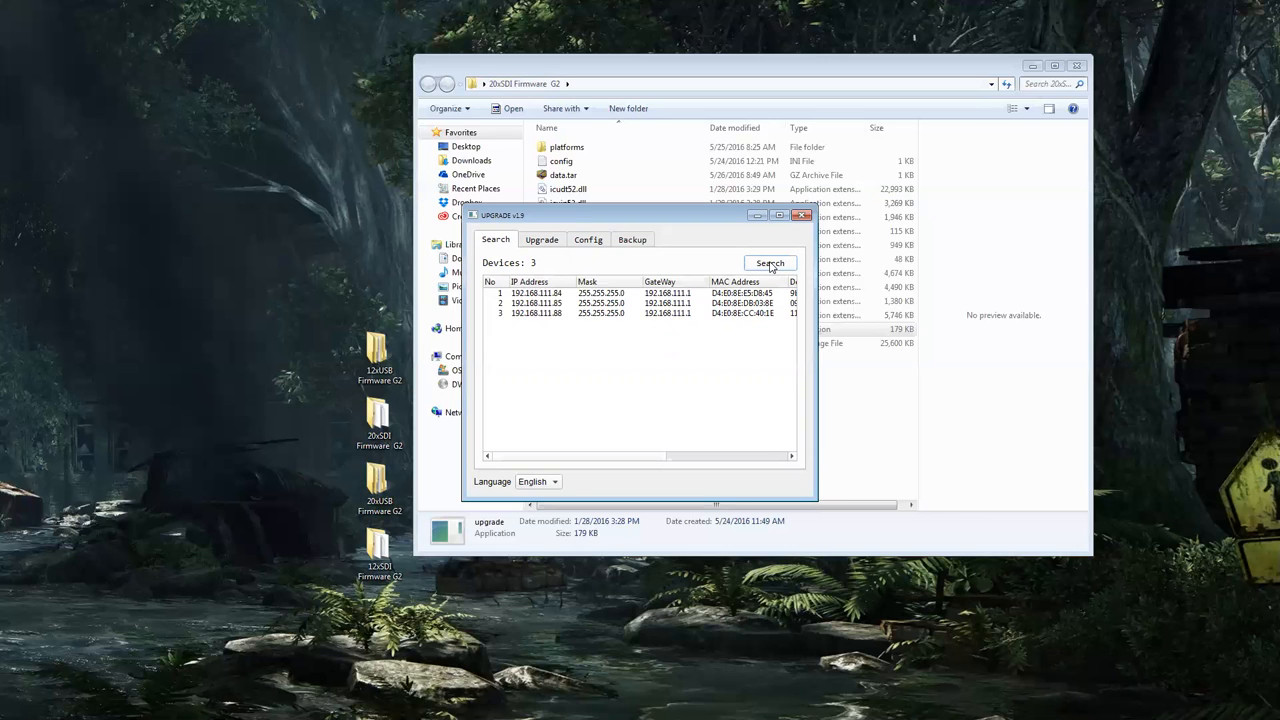
Change the first listed camera's IP address to 192.168.111.87 in its config and apply it.
click(770, 262)
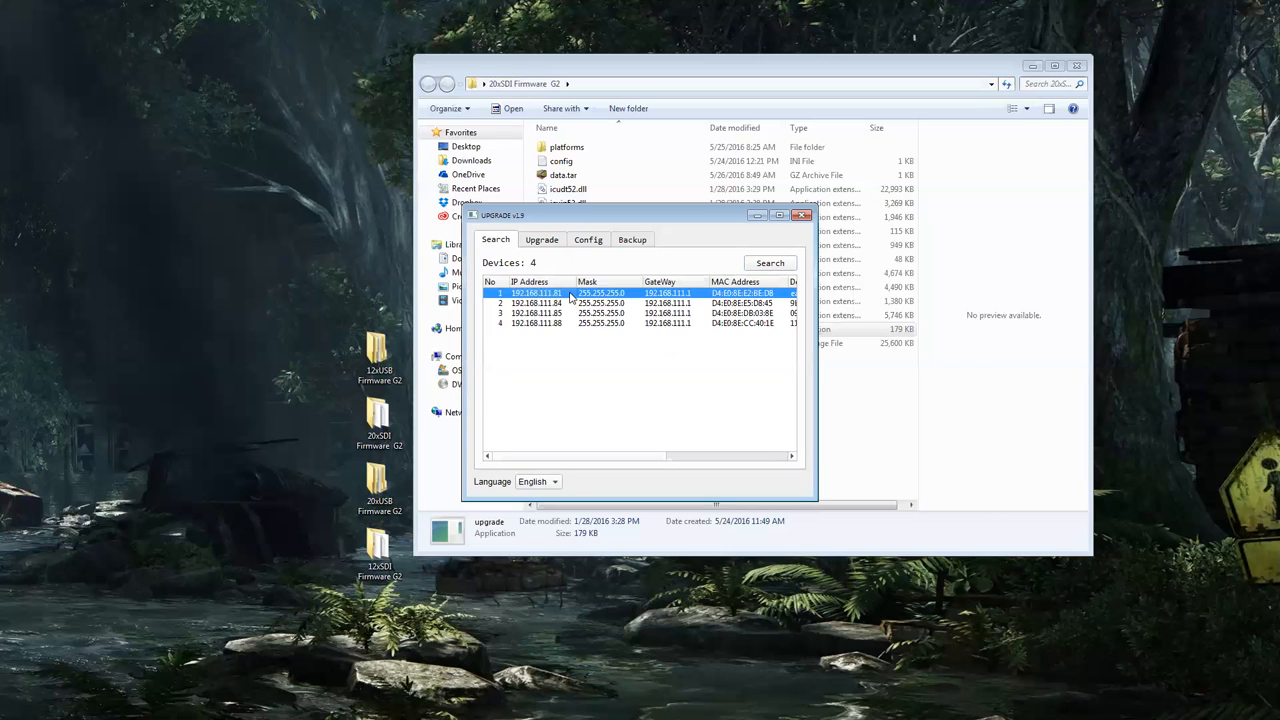
right_click(578, 304)
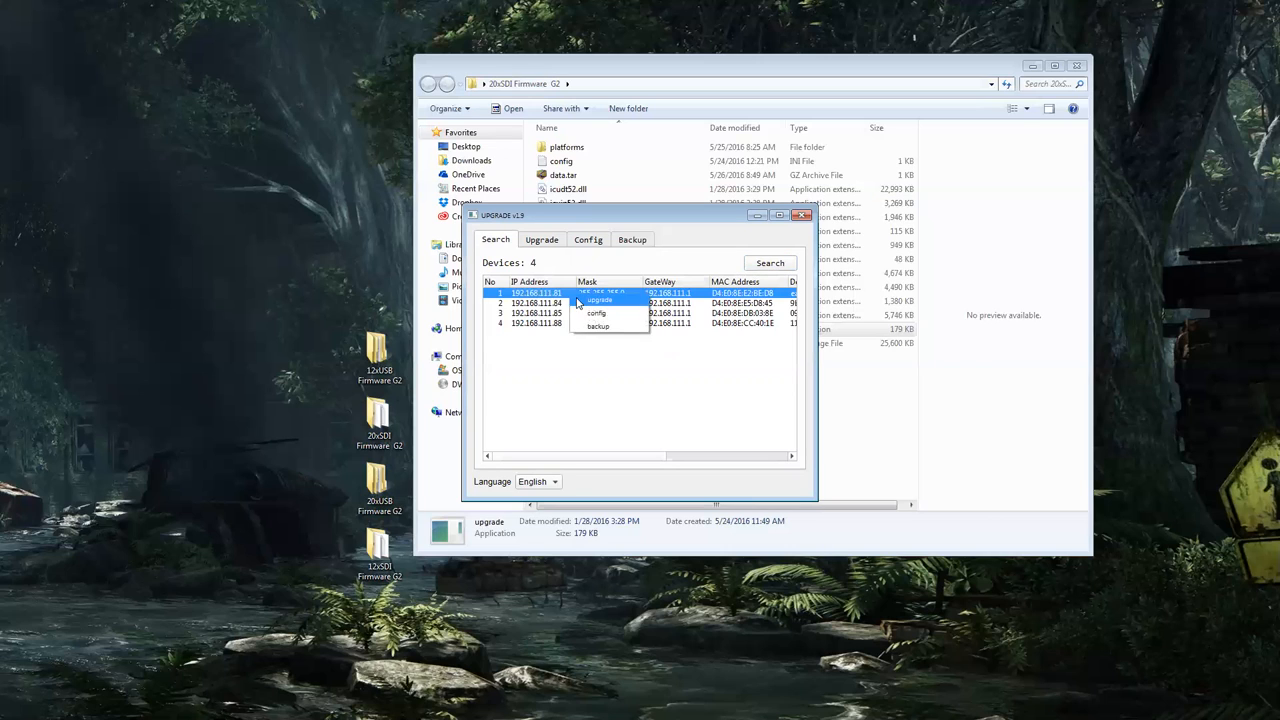
click(588, 240)
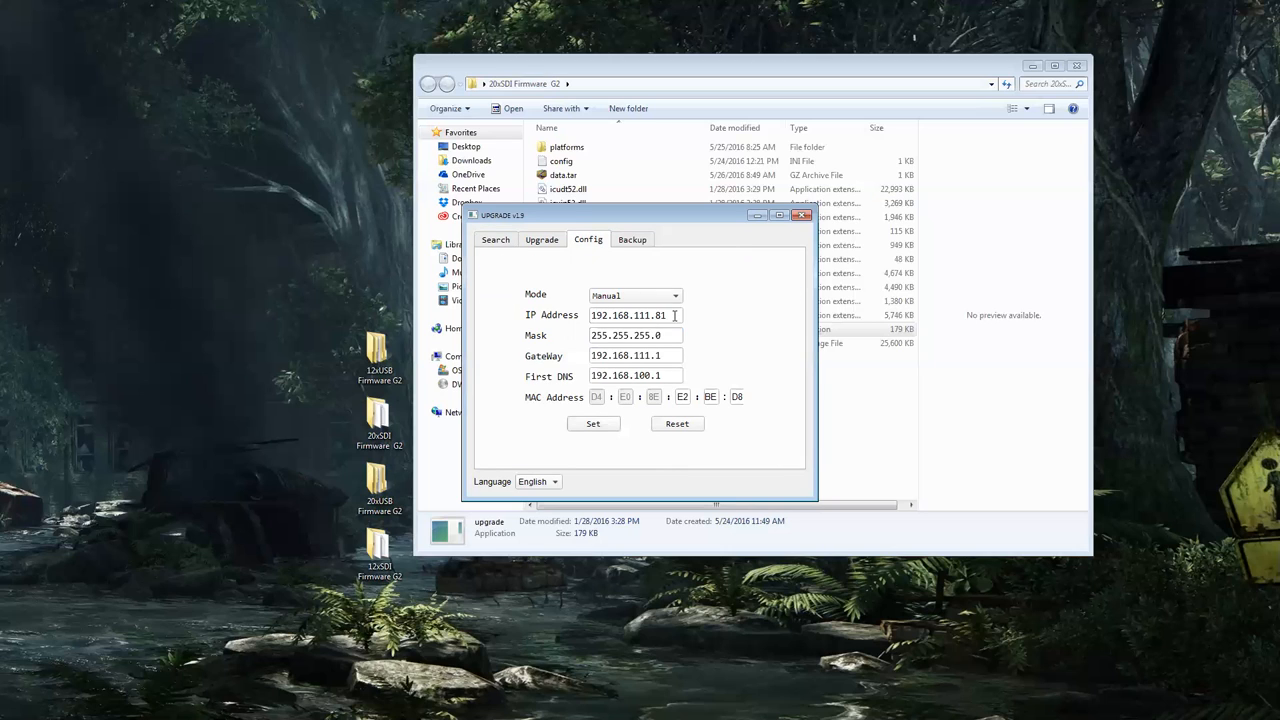
text(87)
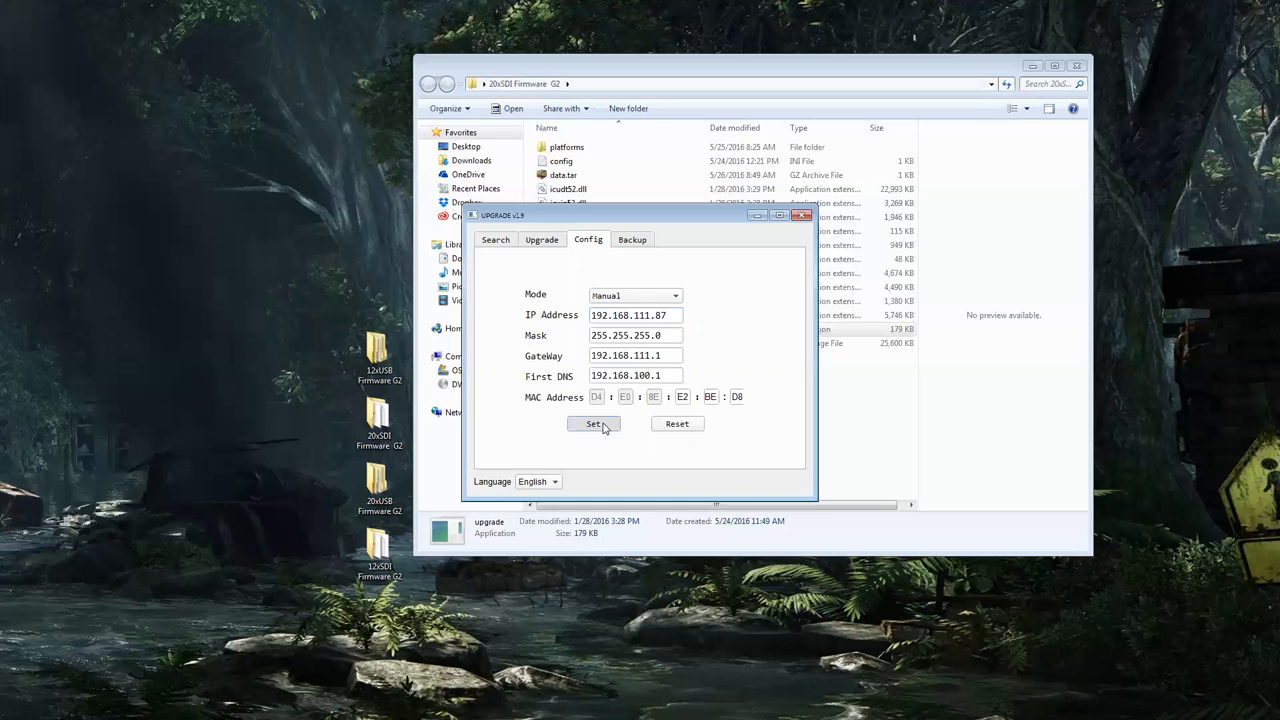
click(542, 240)
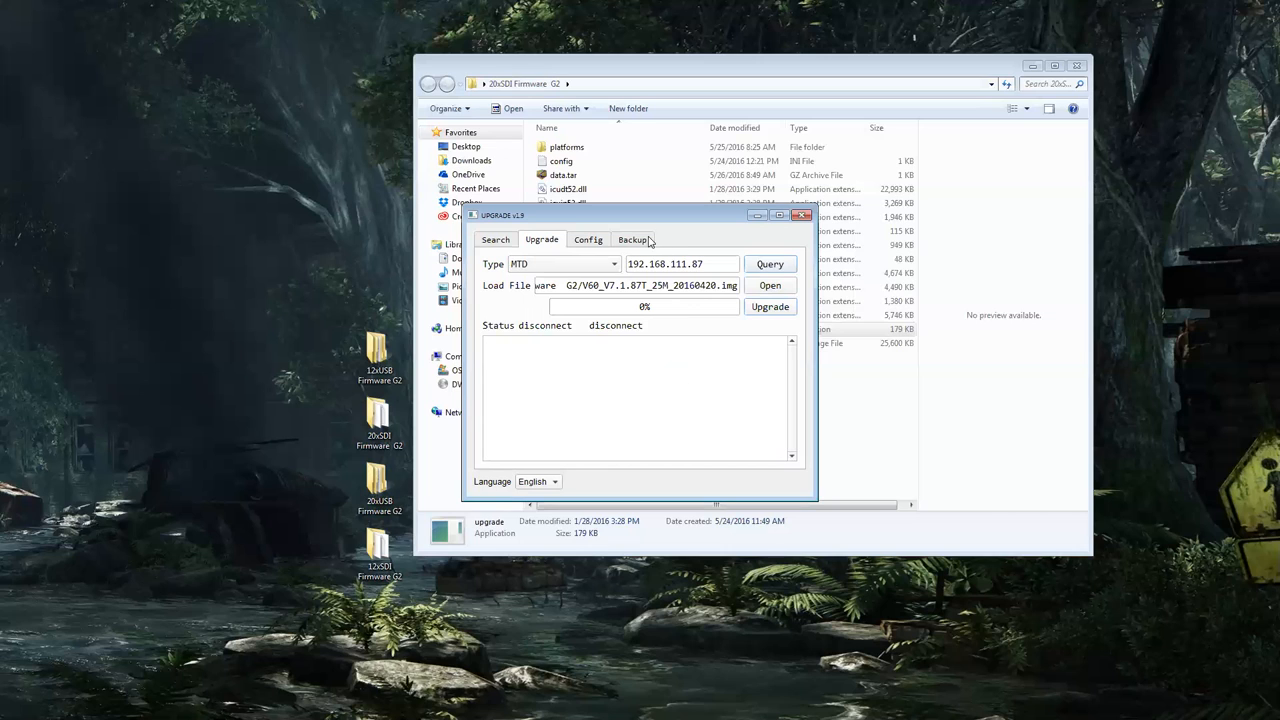
Back up the settings of the camera at 192.168.111.87 from the Backup page.
click(496, 240)
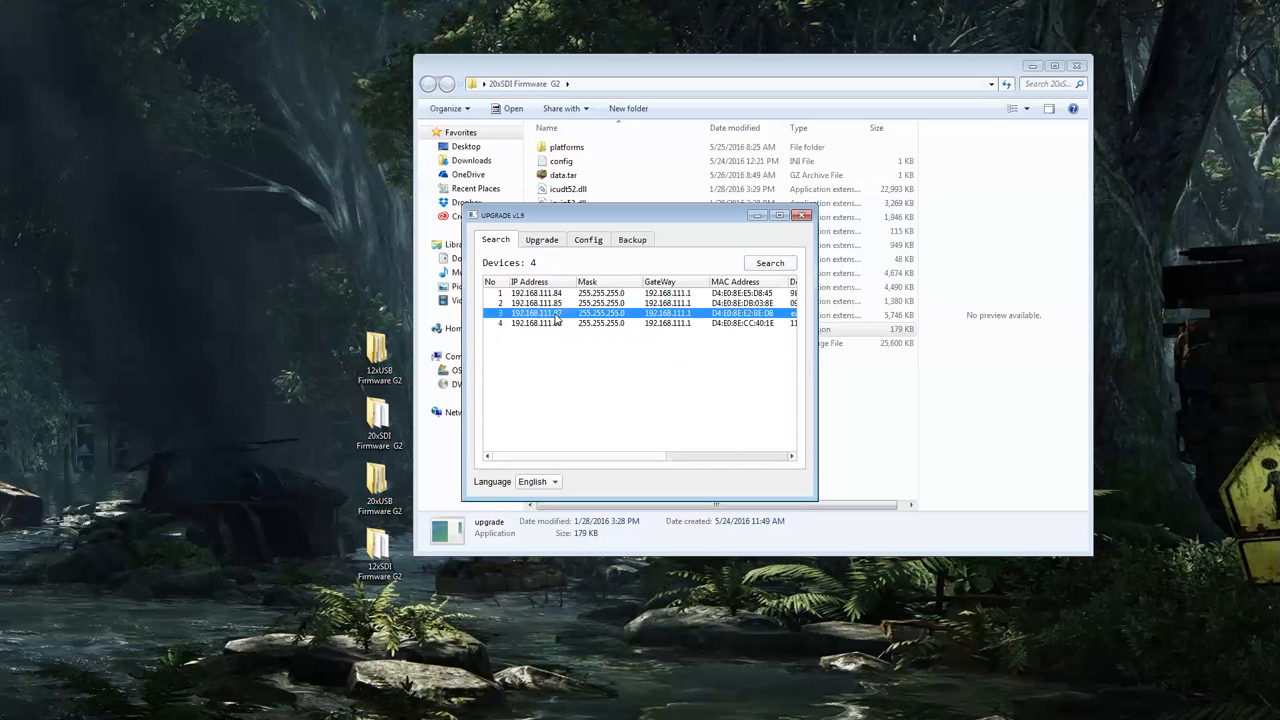
click(632, 240)
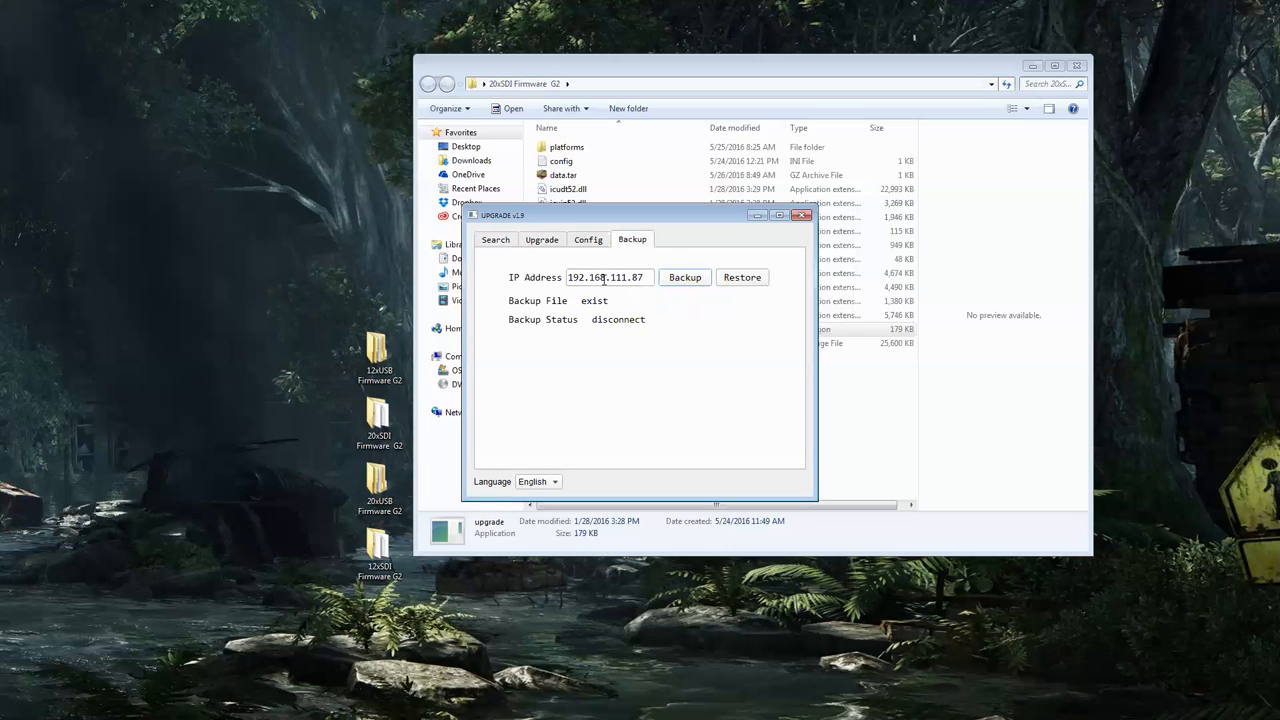
click(742, 276)
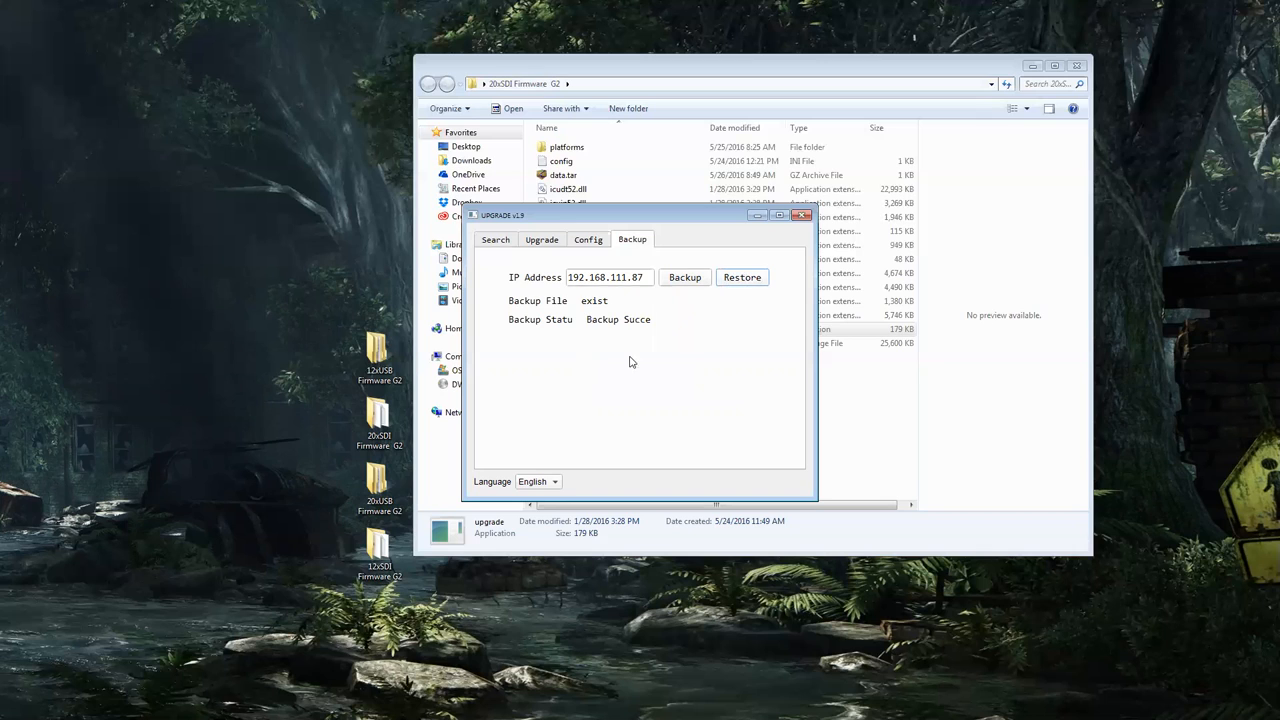
Return to the Search page and rescan the network, listing four cameras.
click(540, 240)
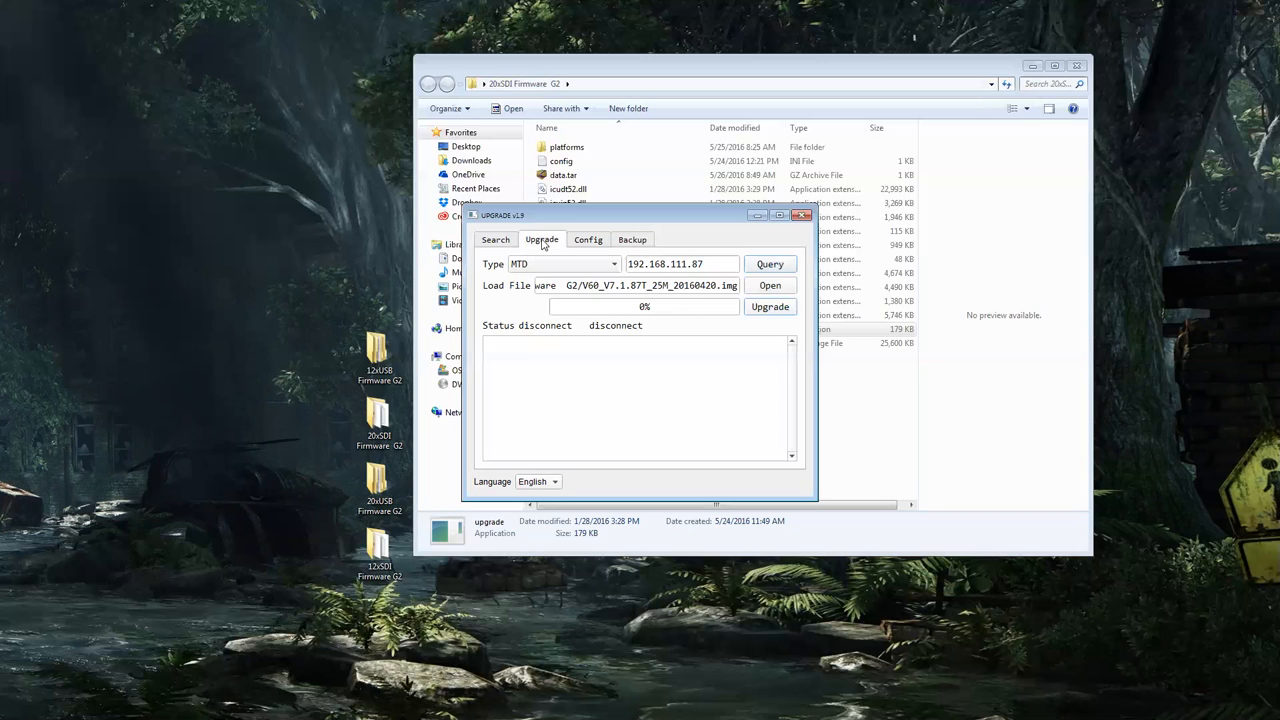
click(496, 240)
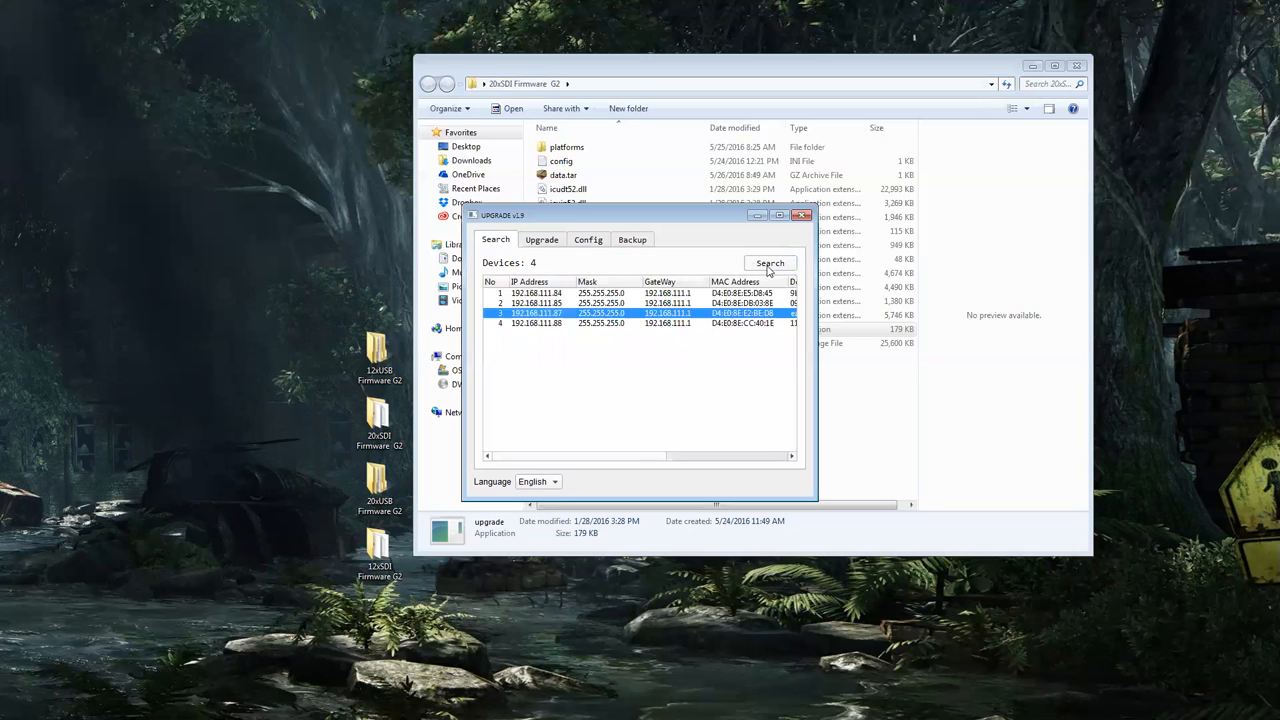
click(770, 264)
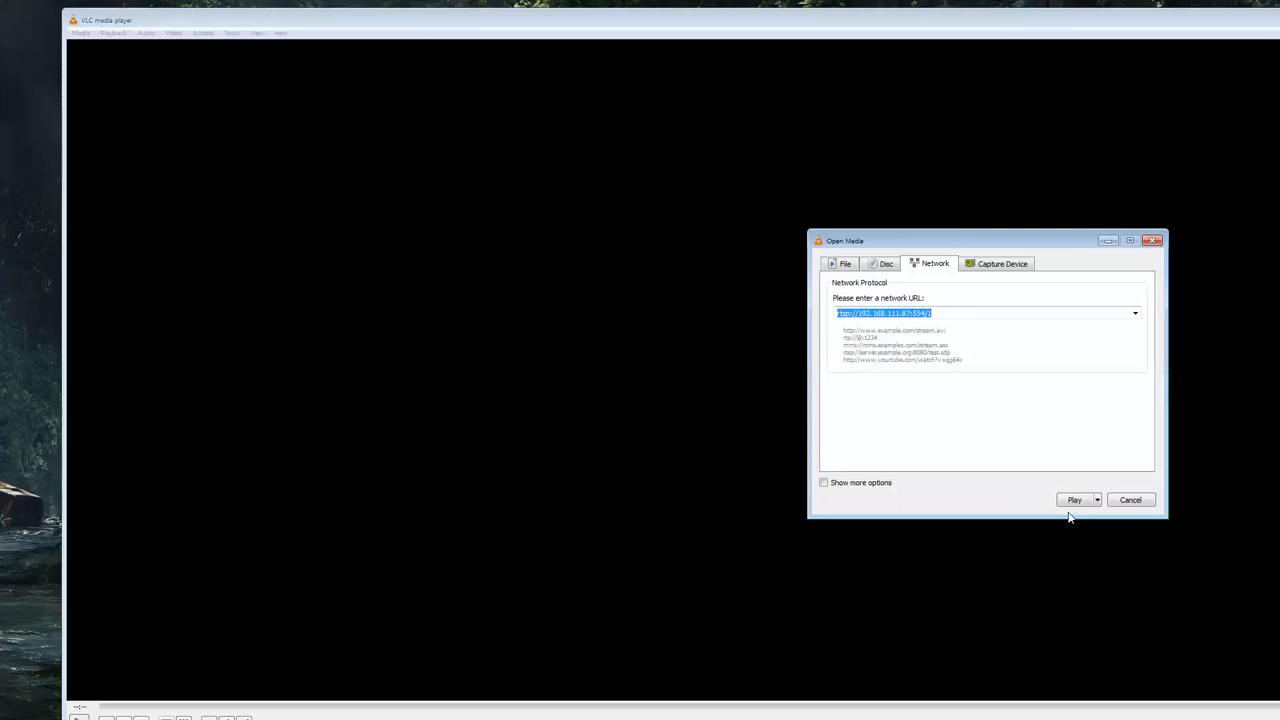
Attempt the camera's network stream in VLC, dismiss the can't-open error, and rescan for cameras.
click(1074, 500)
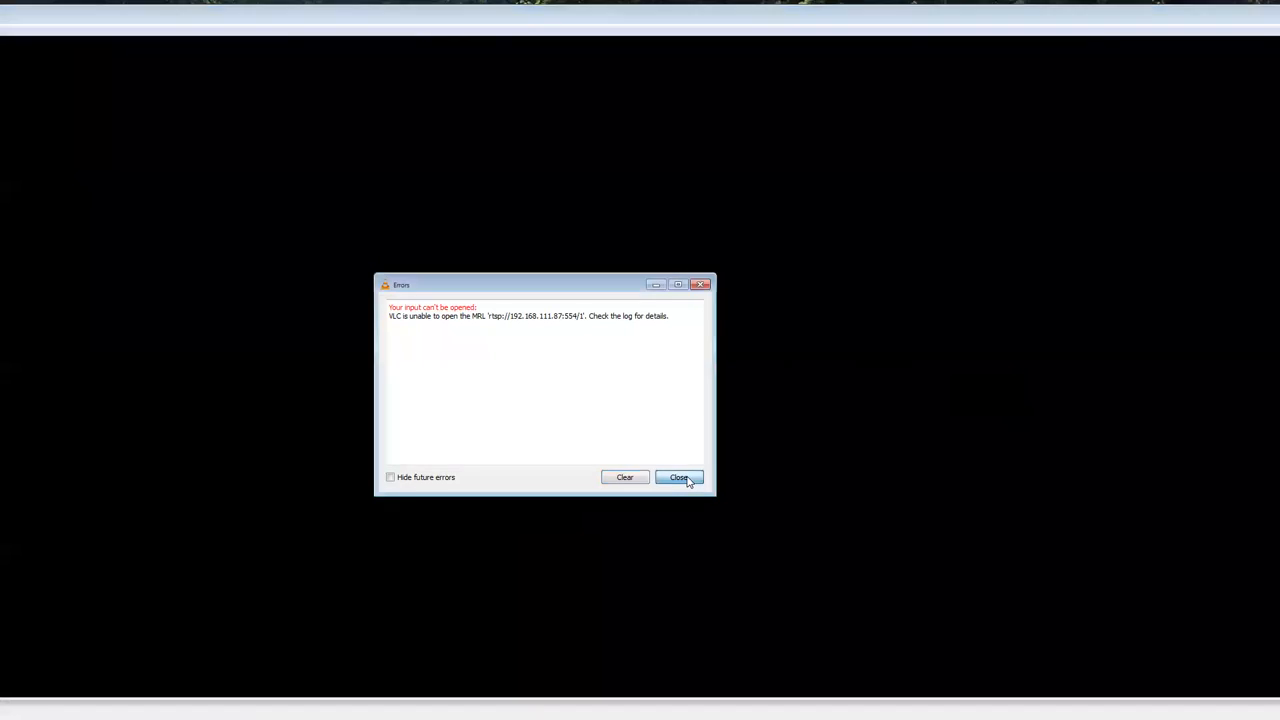
click(680, 476)
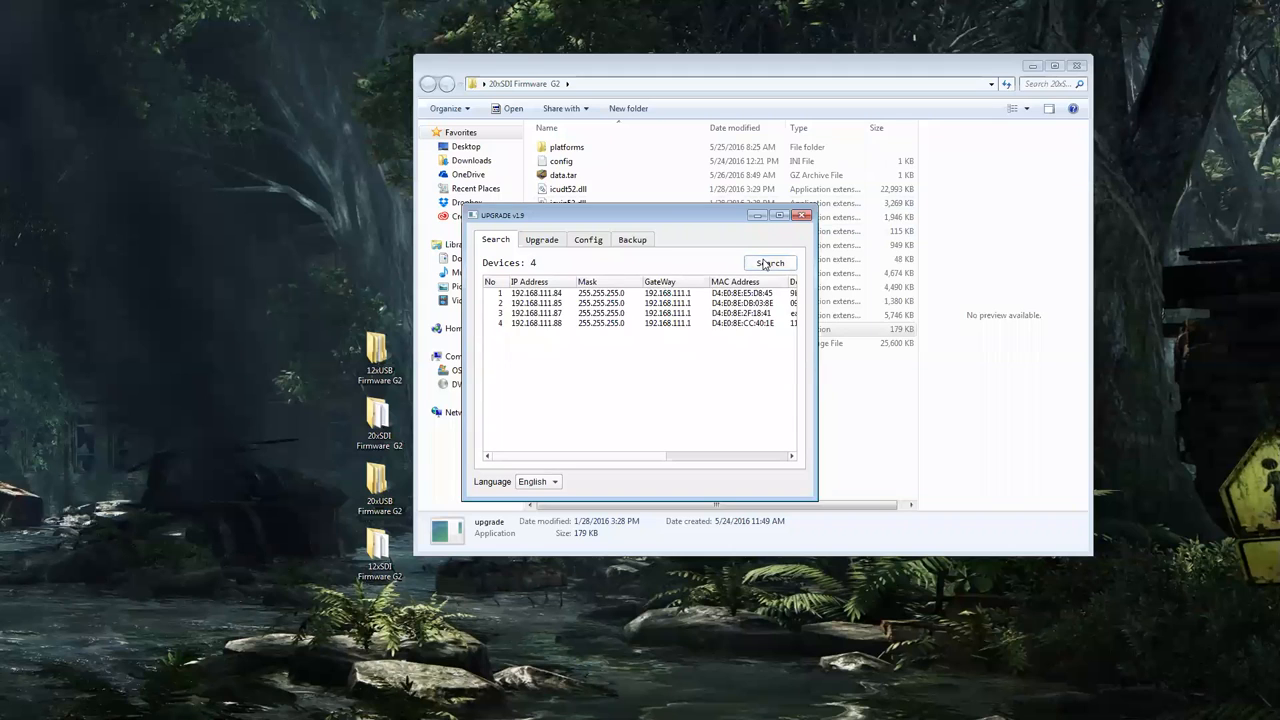
click(620, 312)
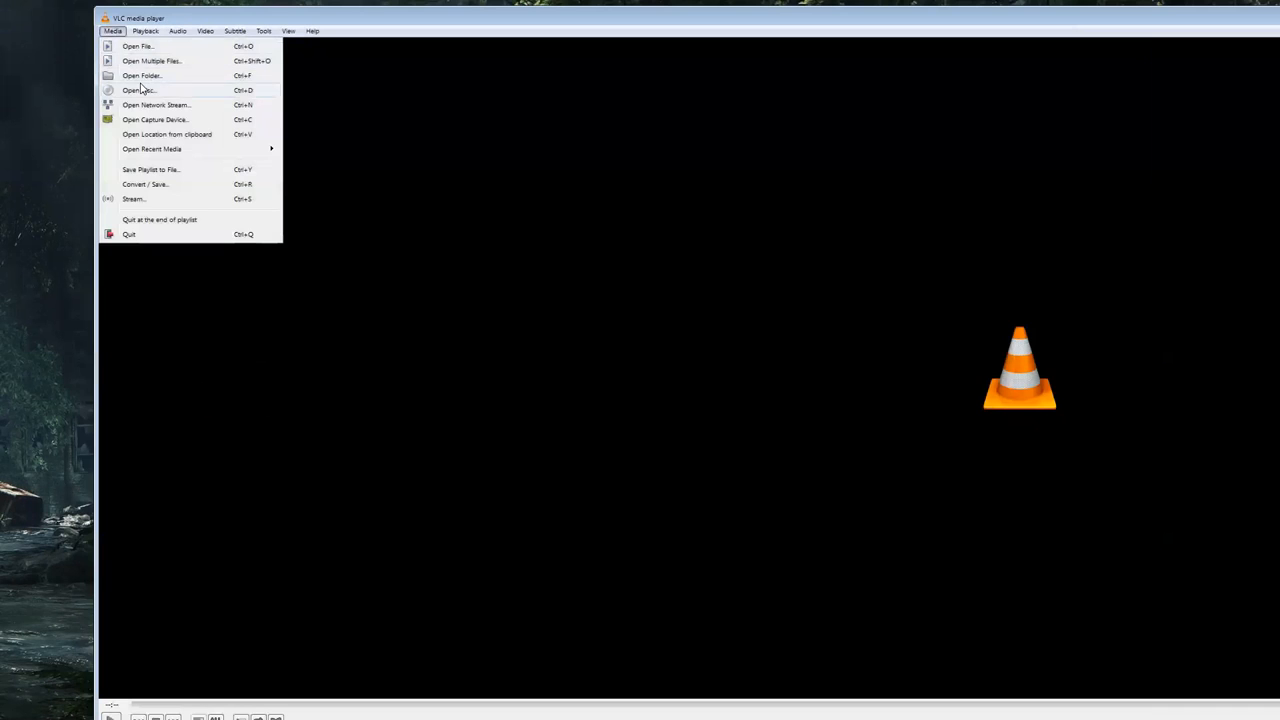
Play the live stream rtsp://192.168.111.87:554/1 from VLC's Media menu.
click(156, 104)
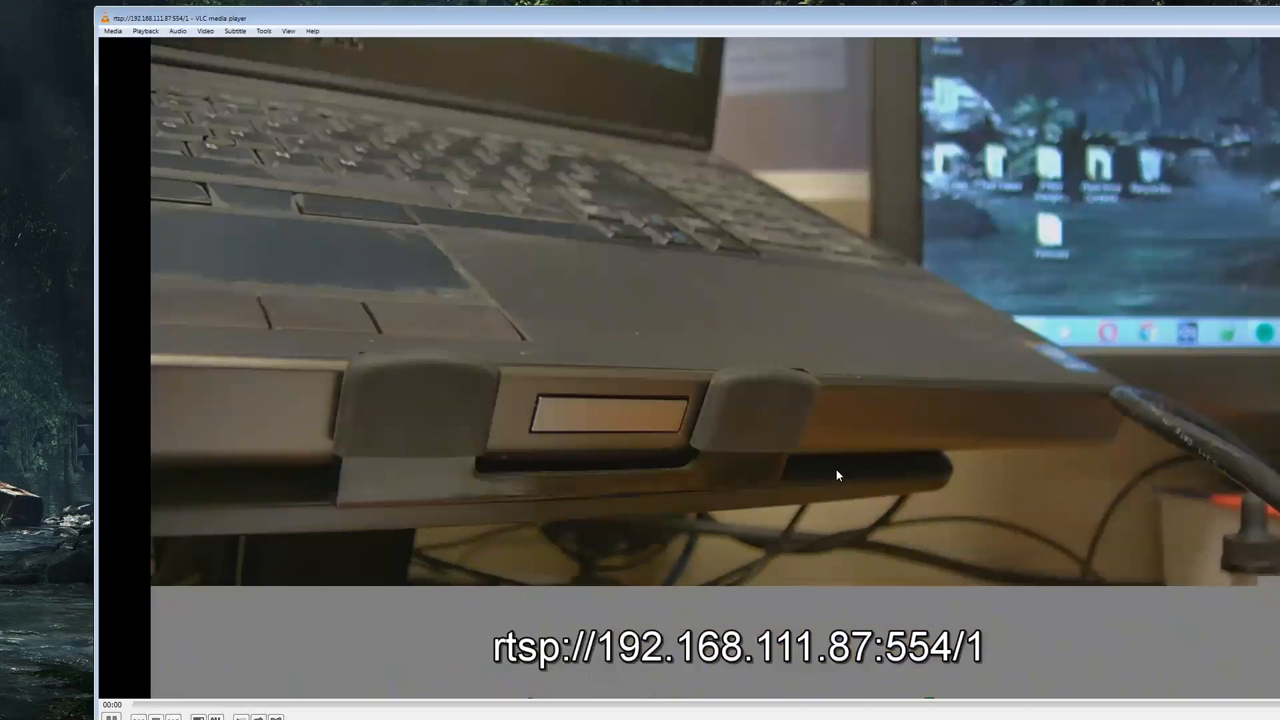